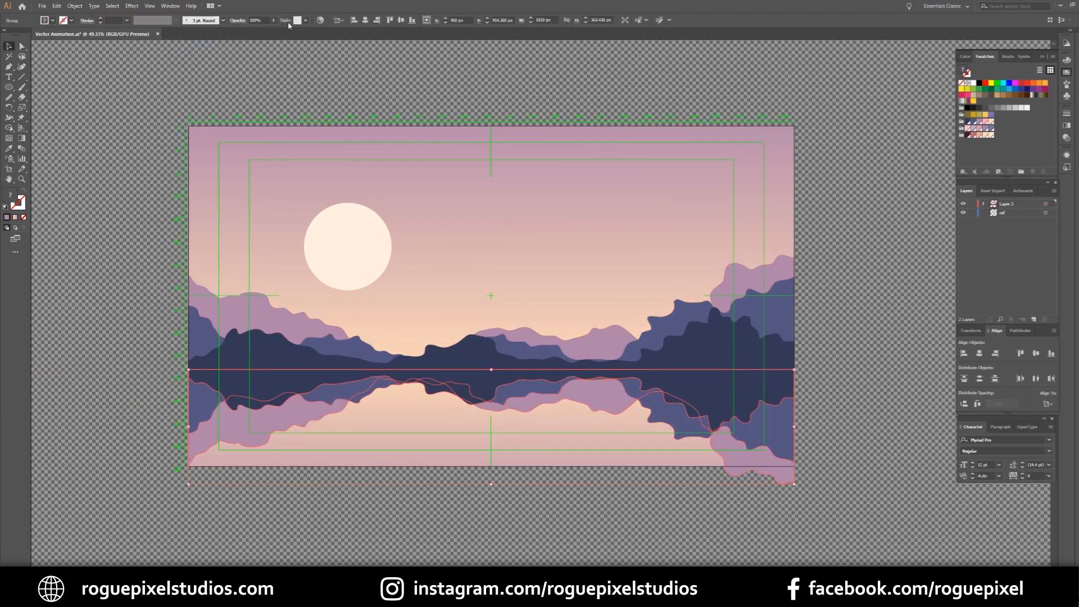
Draw clouds, trees and sun halo circles, then lower the reflection group's opacity.
left_click(249, 33)
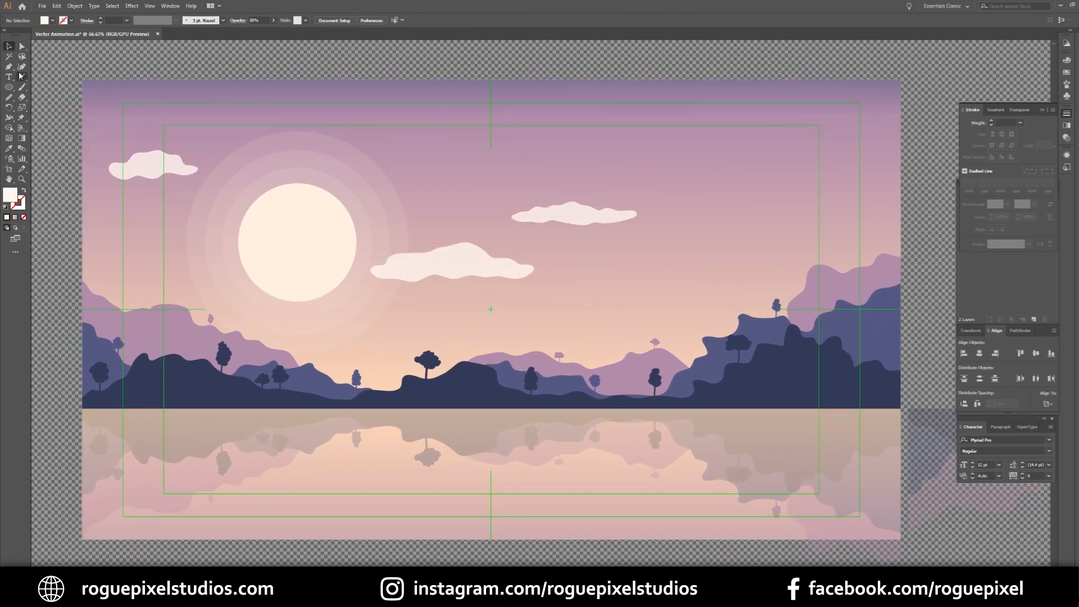
left_click(721, 158)
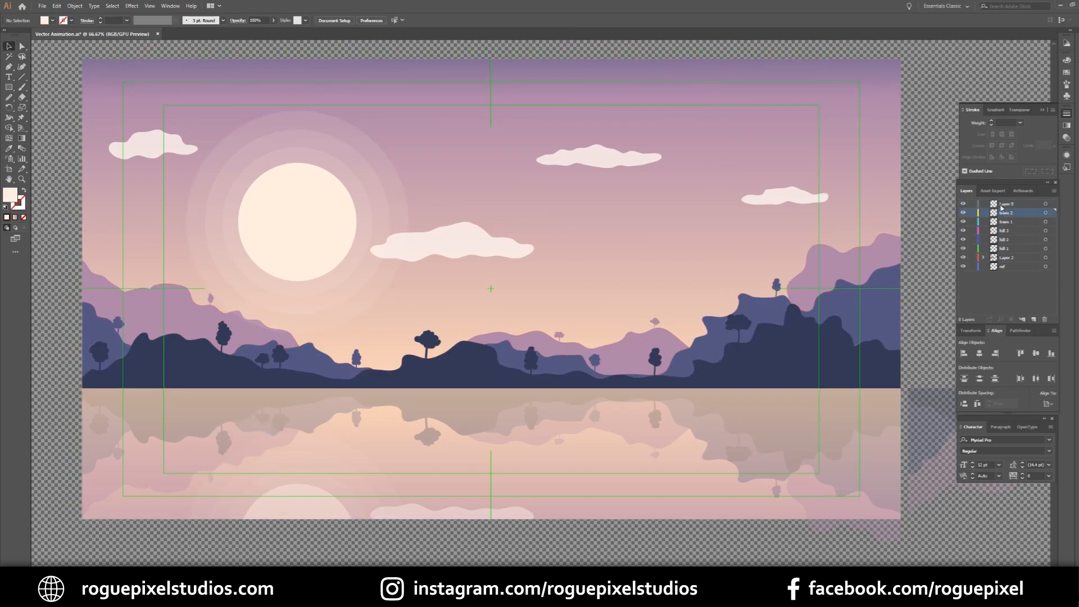
Create and rename new layers in the Layers panel and move the cloud 4 artwork onto its own layer.
left_click(1007, 238)
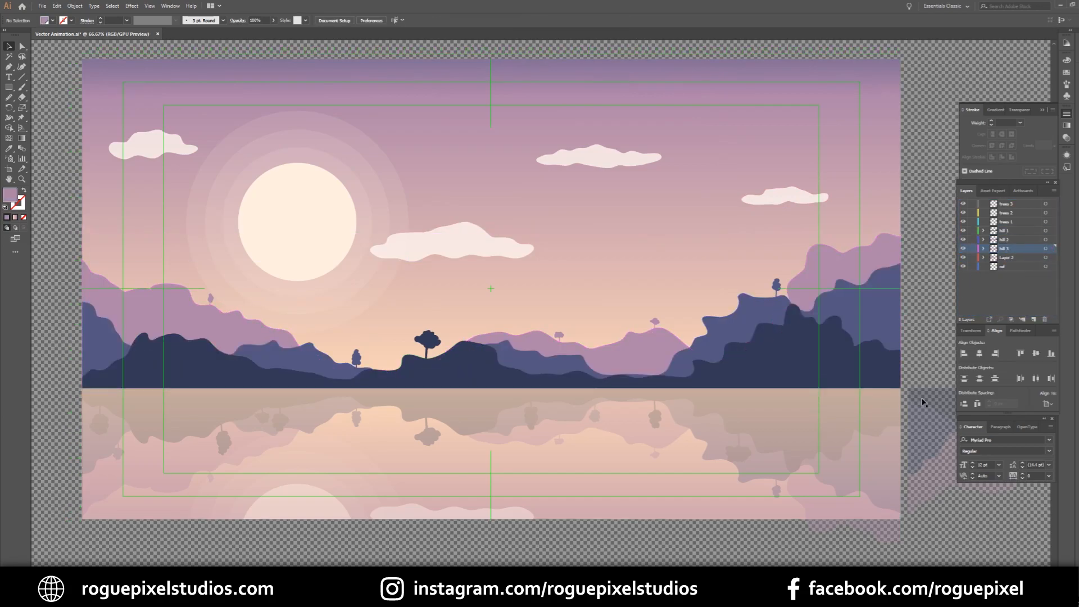
left_click(1009, 257)
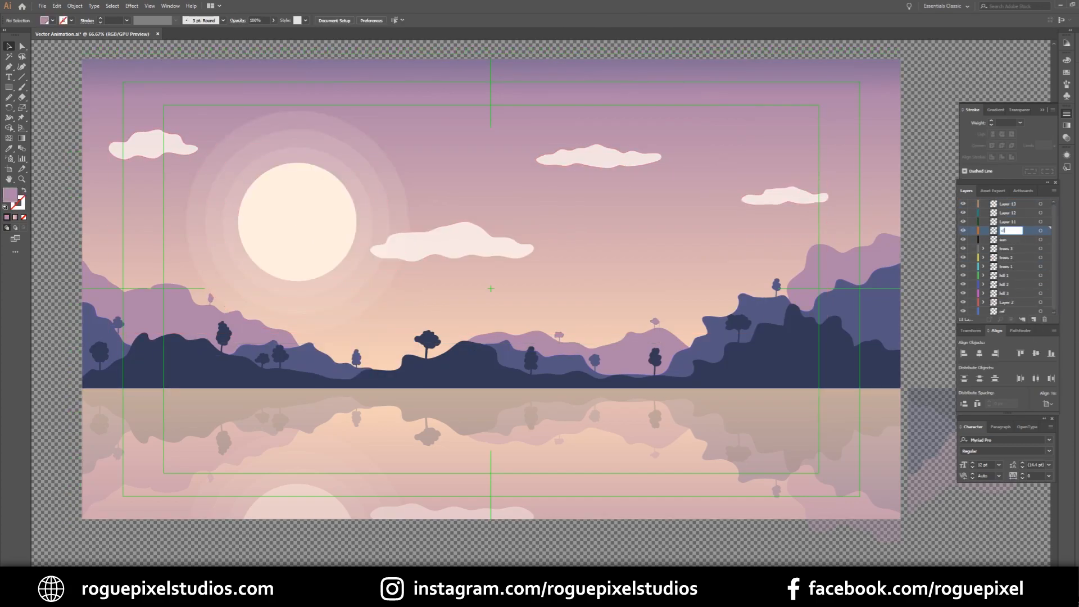
left_click(963, 239)
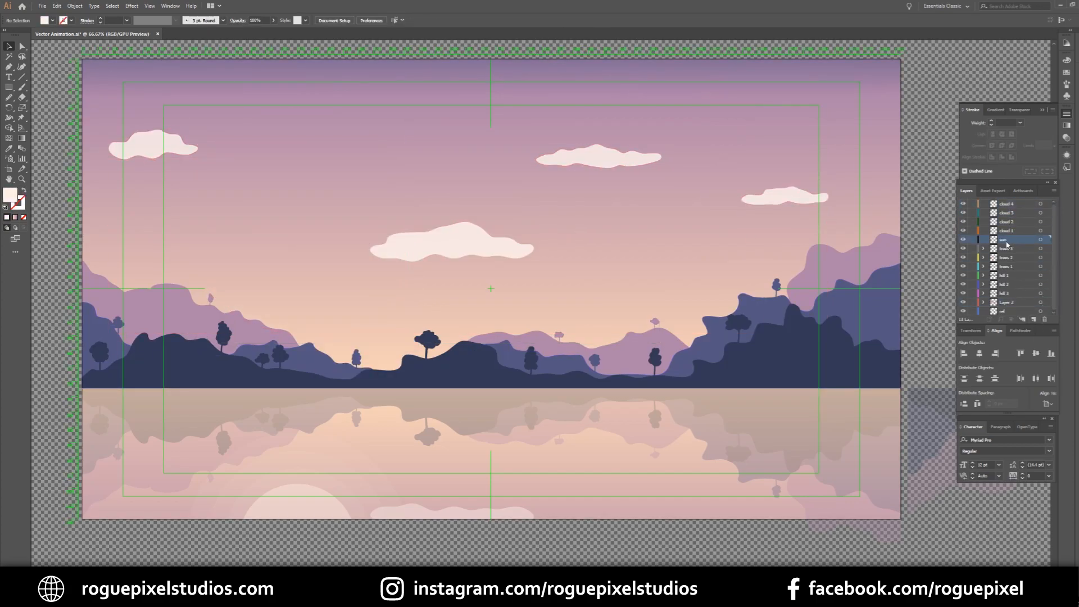
left_click(1008, 203)
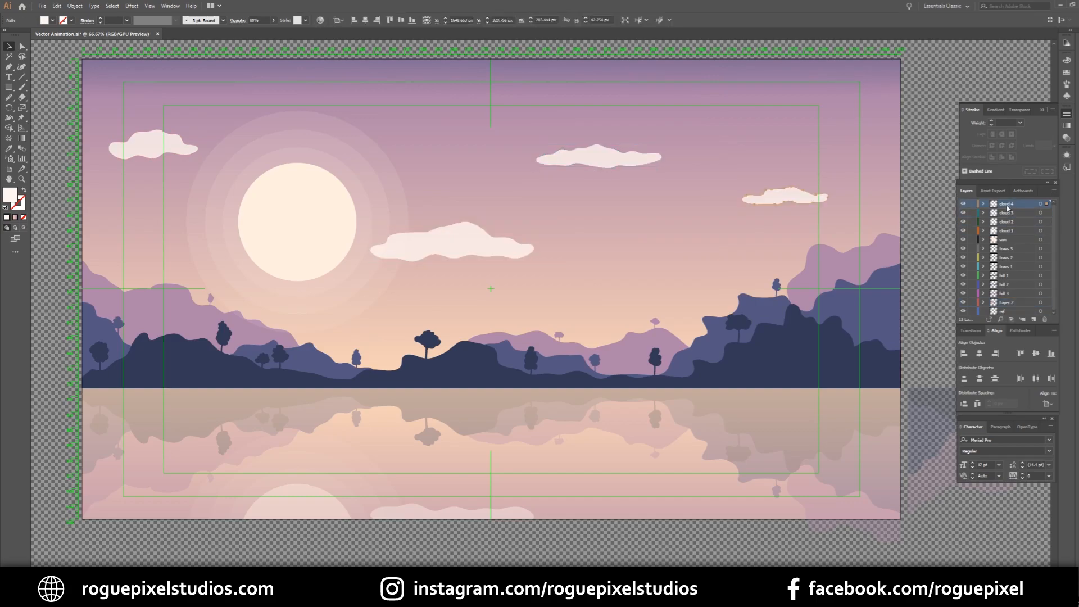
left_click(1010, 301)
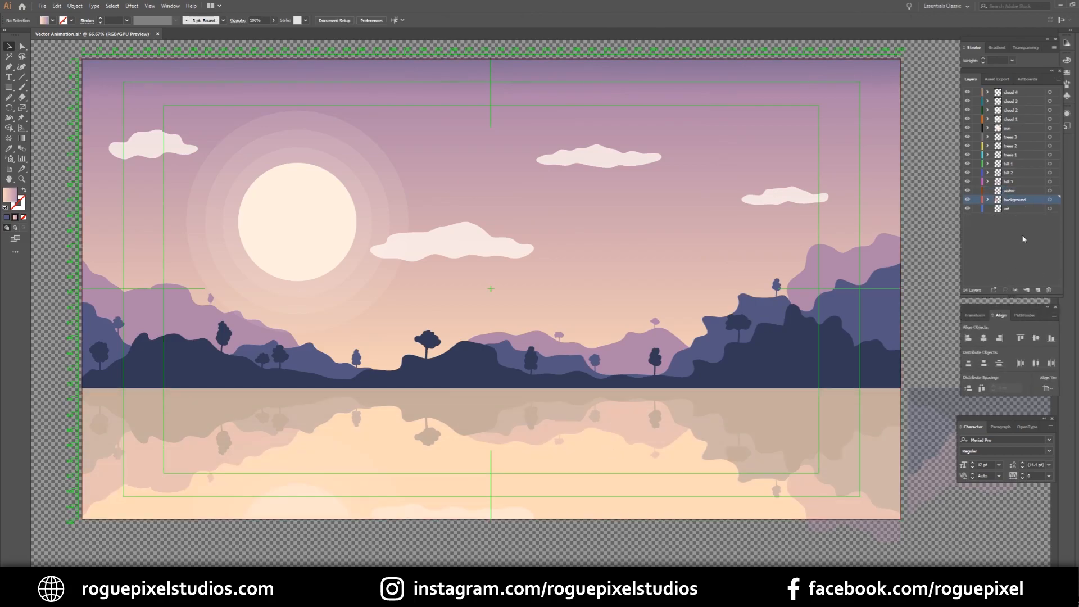
left_click(1011, 200)
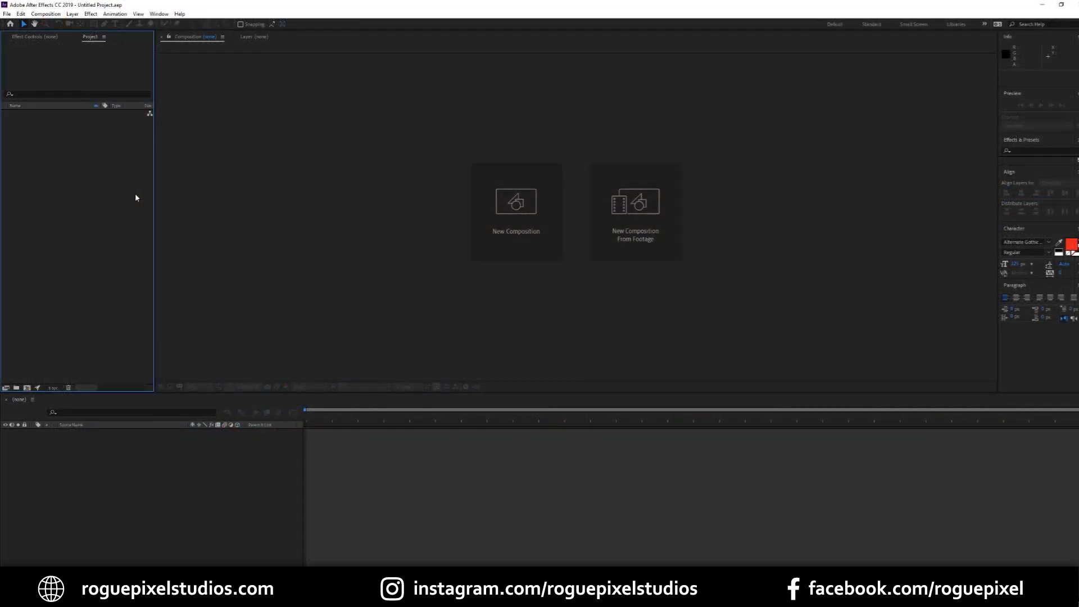
mouse_move(127, 85)
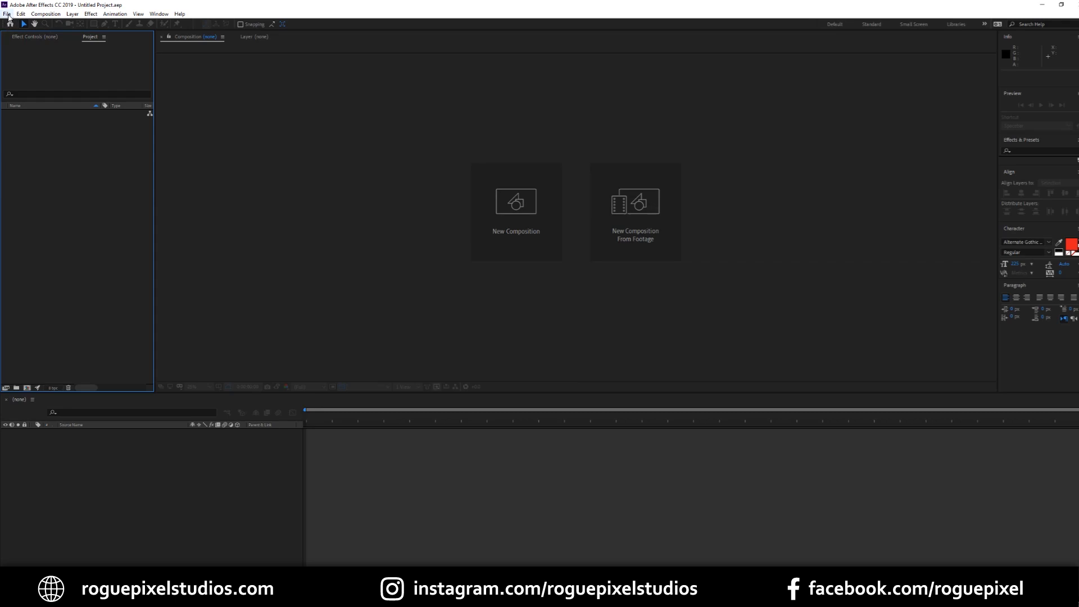
Import Vector Animation.ai as Composition – Retain Layer Sizes.
left_click(7, 13)
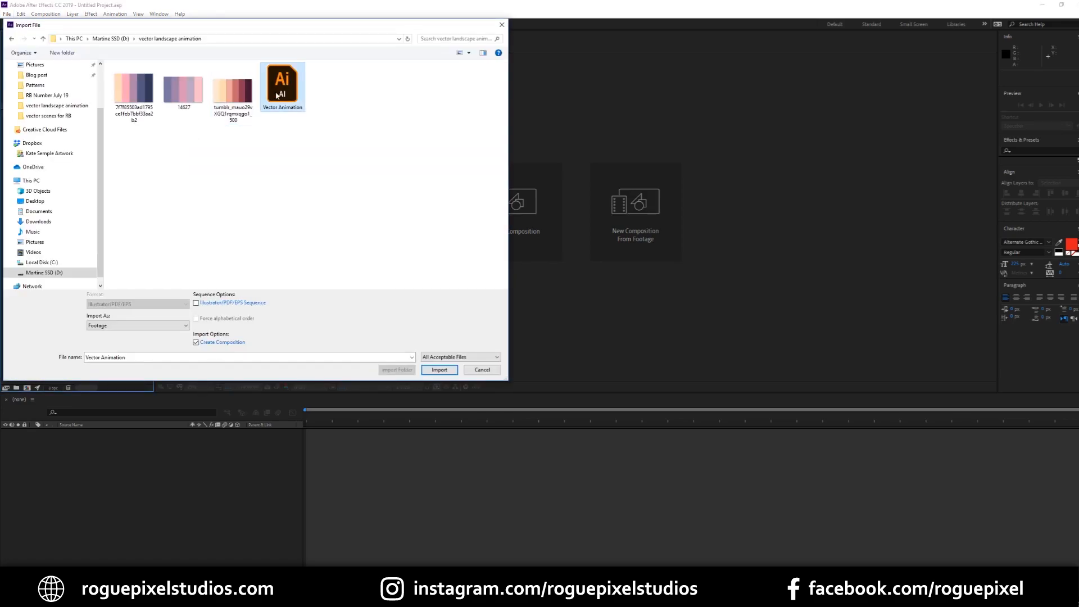
left_click(136, 324)
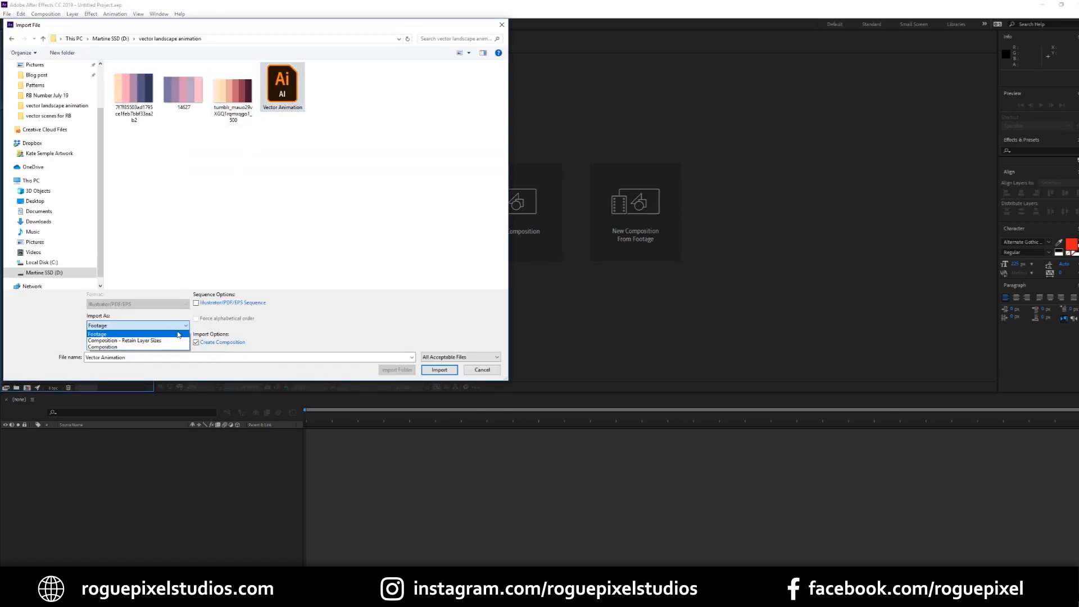
left_click(124, 340)
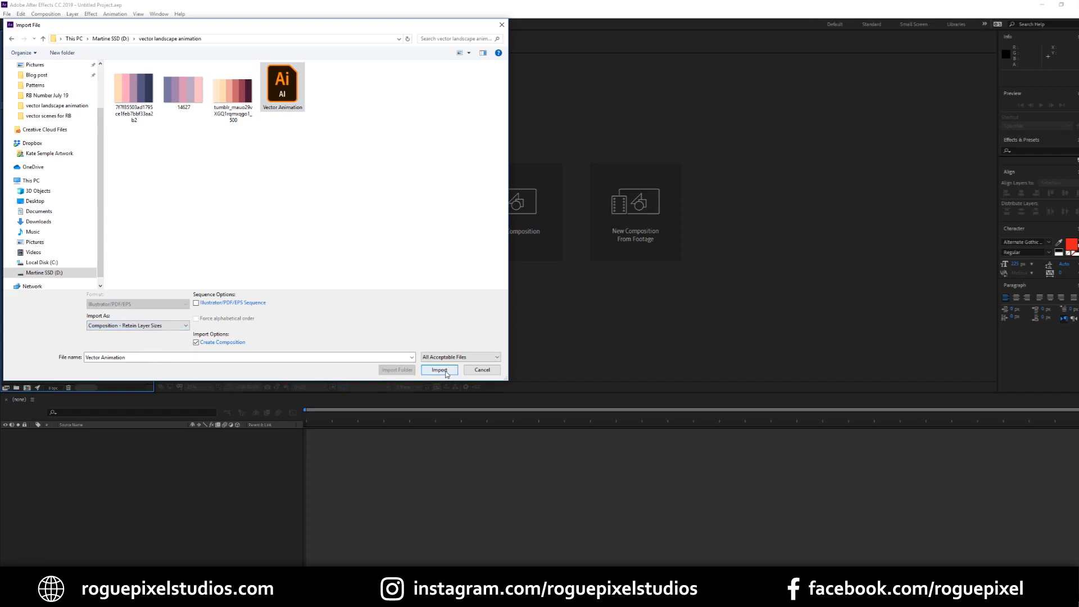
left_click(440, 369)
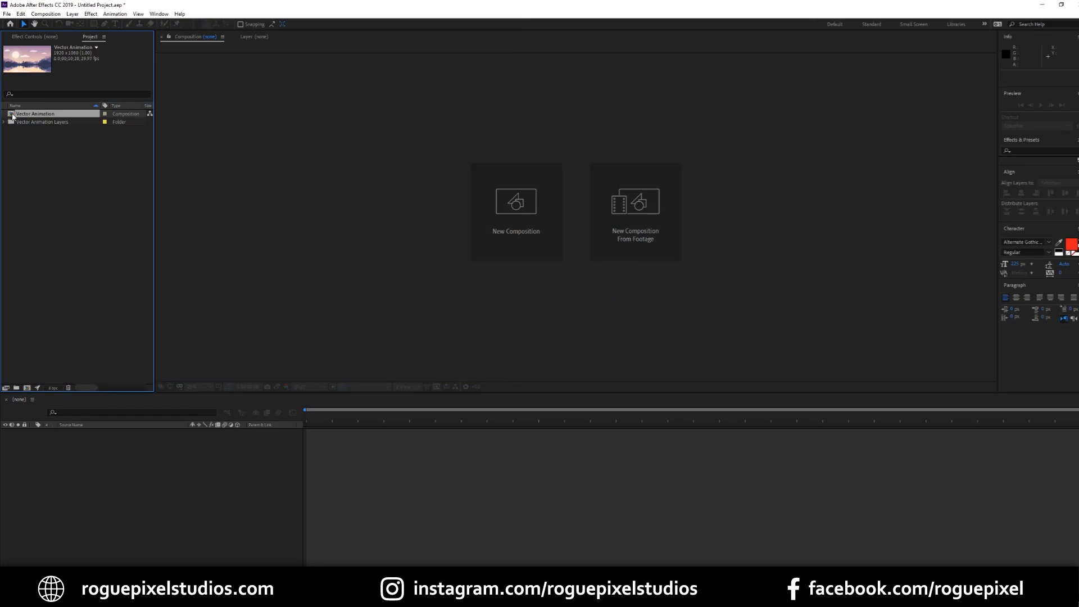
Open the Vector Animation composition and set its preview resolution to Half.
double_click(34, 114)
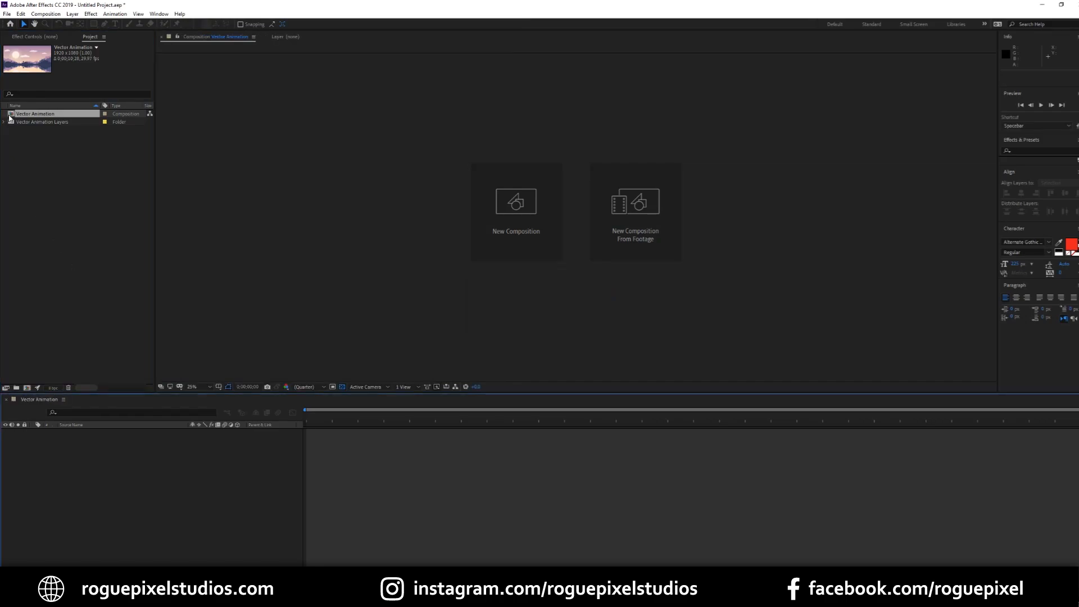
double_click(36, 113)
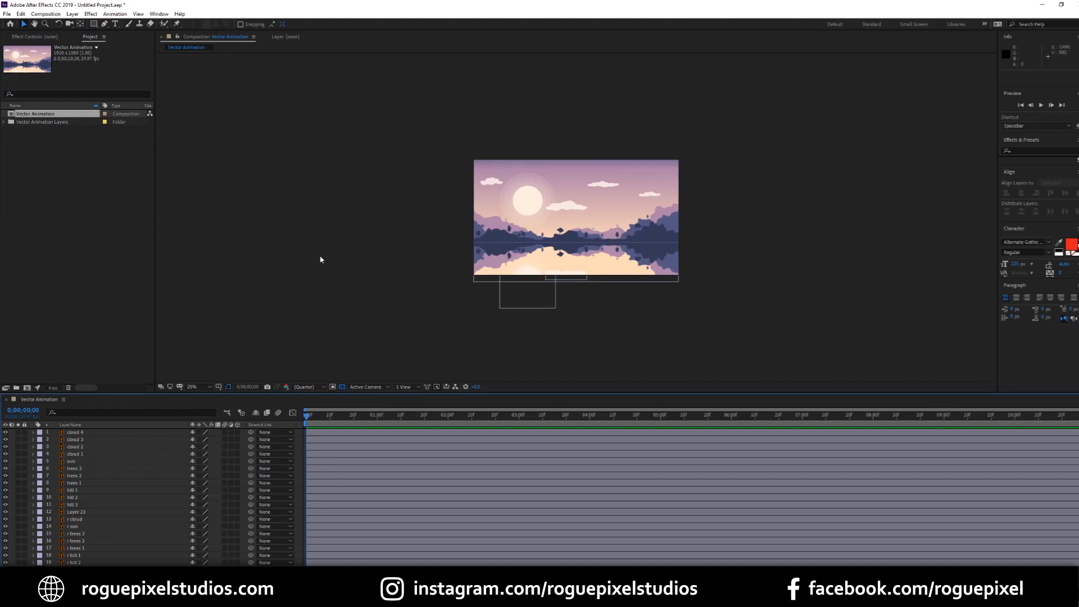
mouse_move(348, 269)
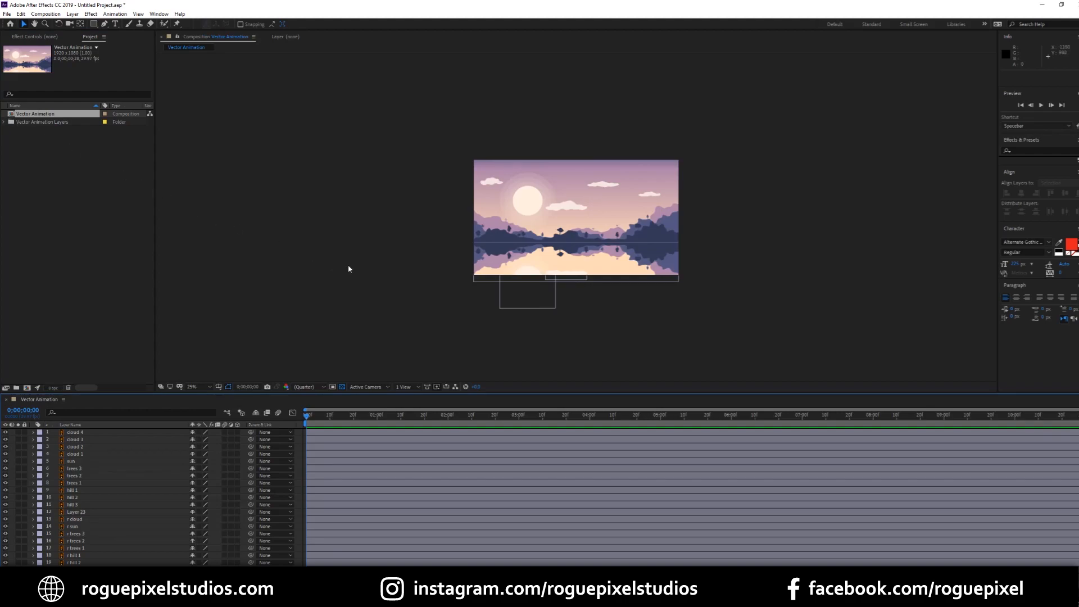
mouse_move(325, 389)
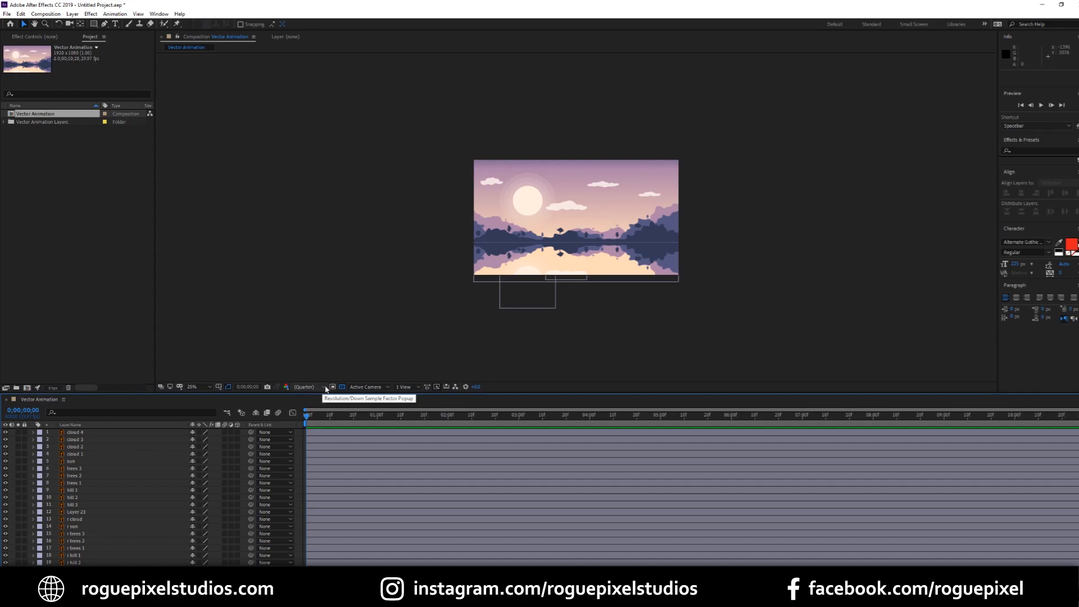
left_click(303, 385)
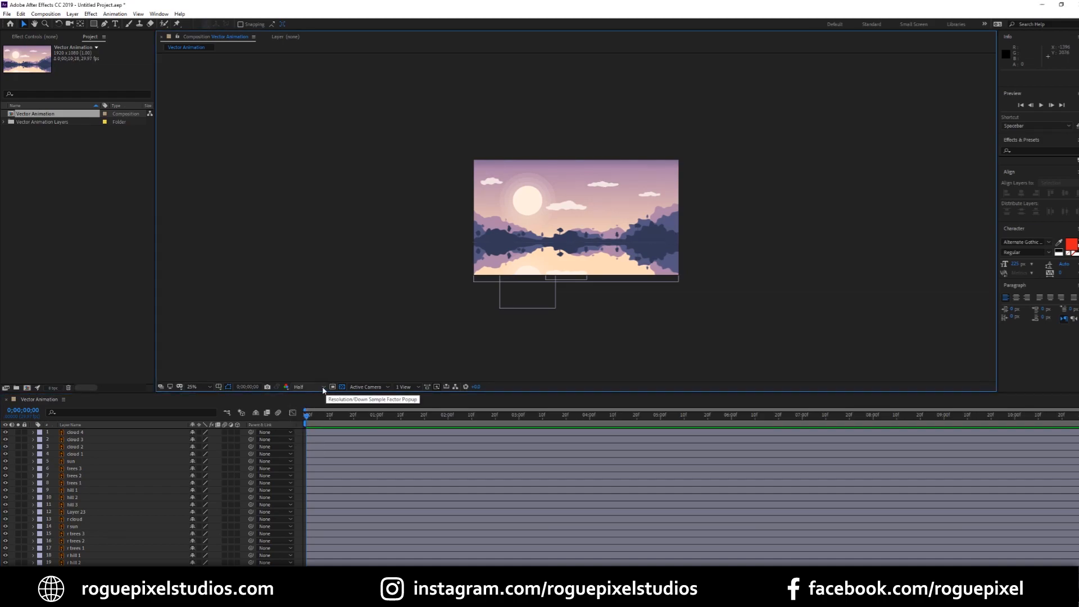
Set the composition viewer magnification to 50%.
left_click(194, 385)
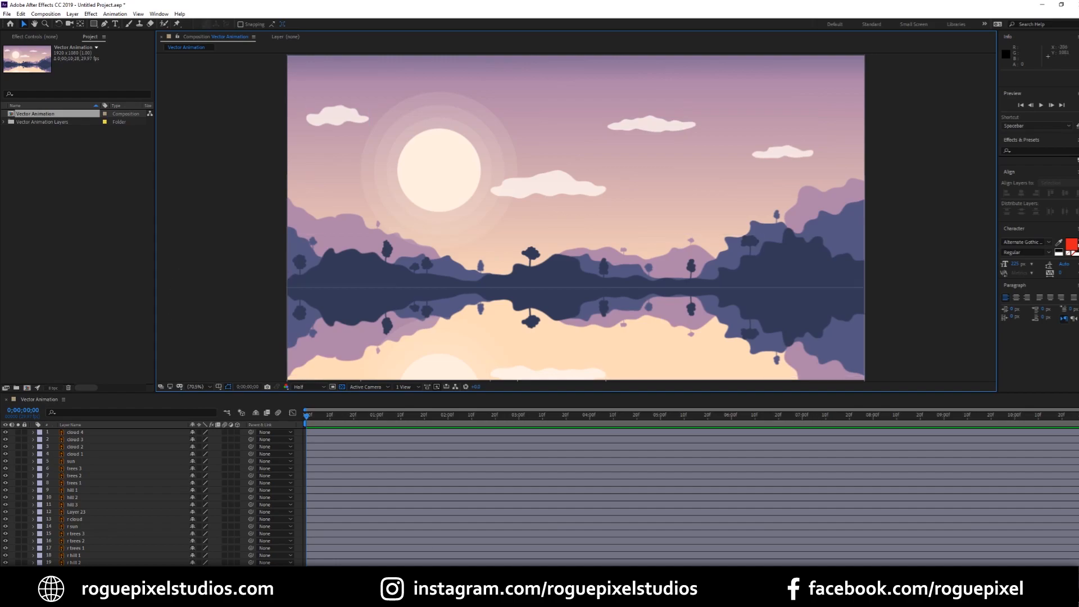
left_click(198, 386)
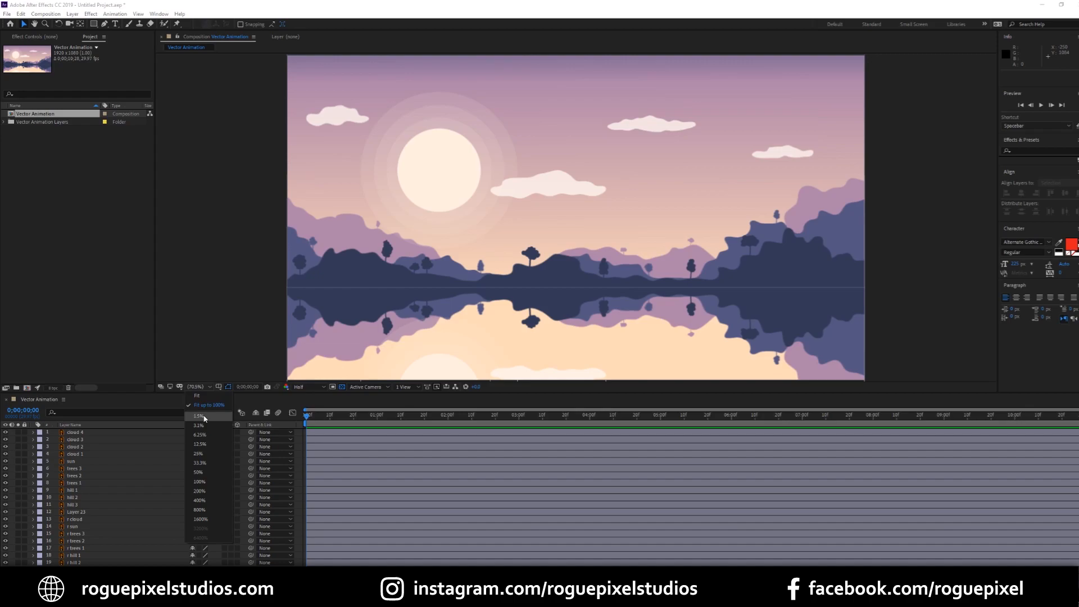
left_click(199, 471)
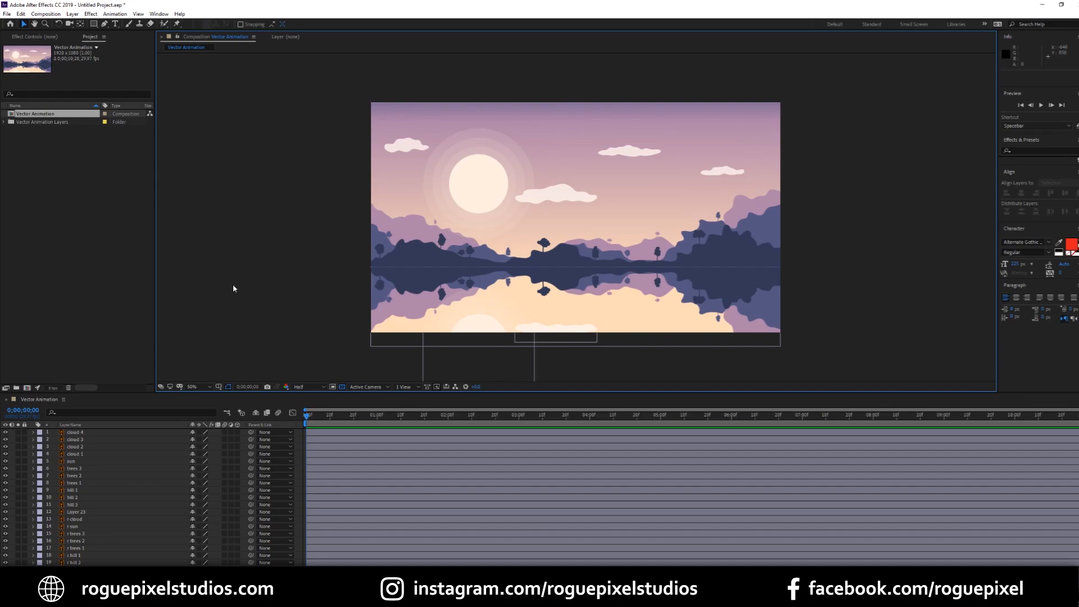
scroll("down", 3)
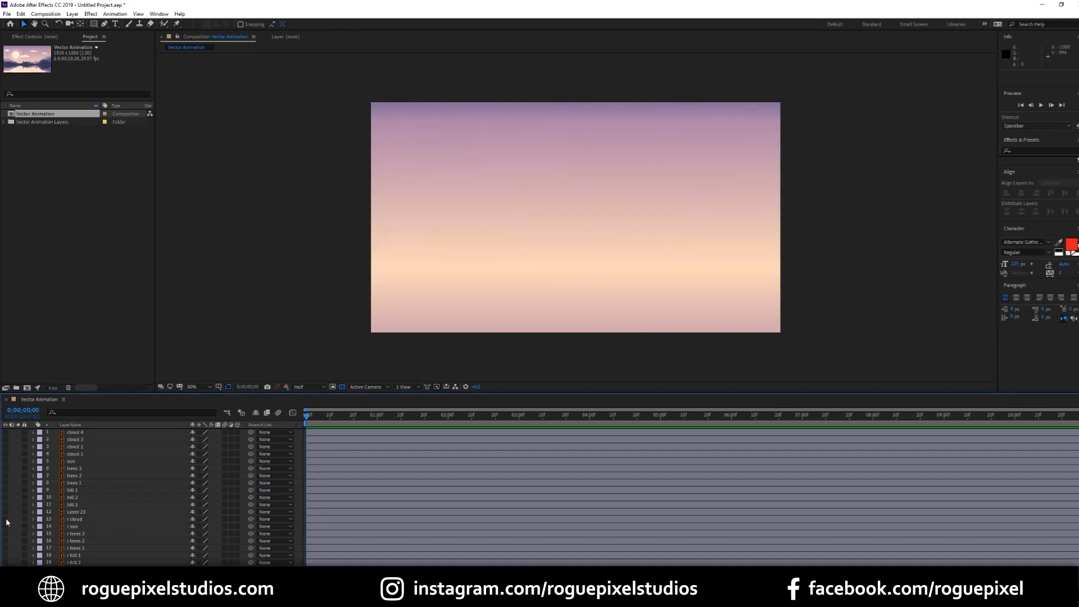
Solo the gradient background's visibility, then show the water and hill layers again.
scroll("down", 3)
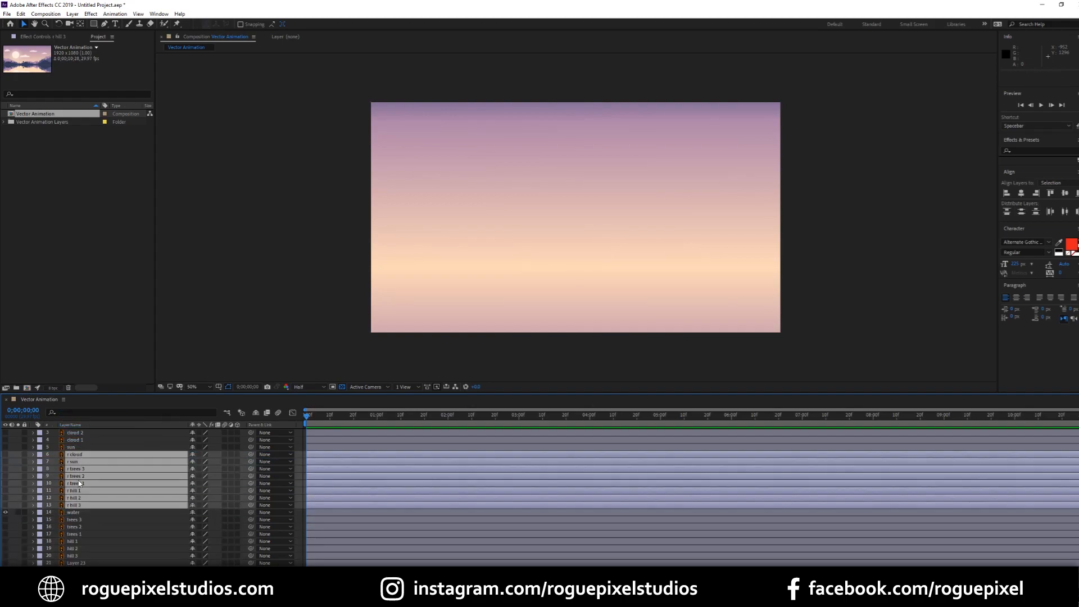
left_click(71, 540)
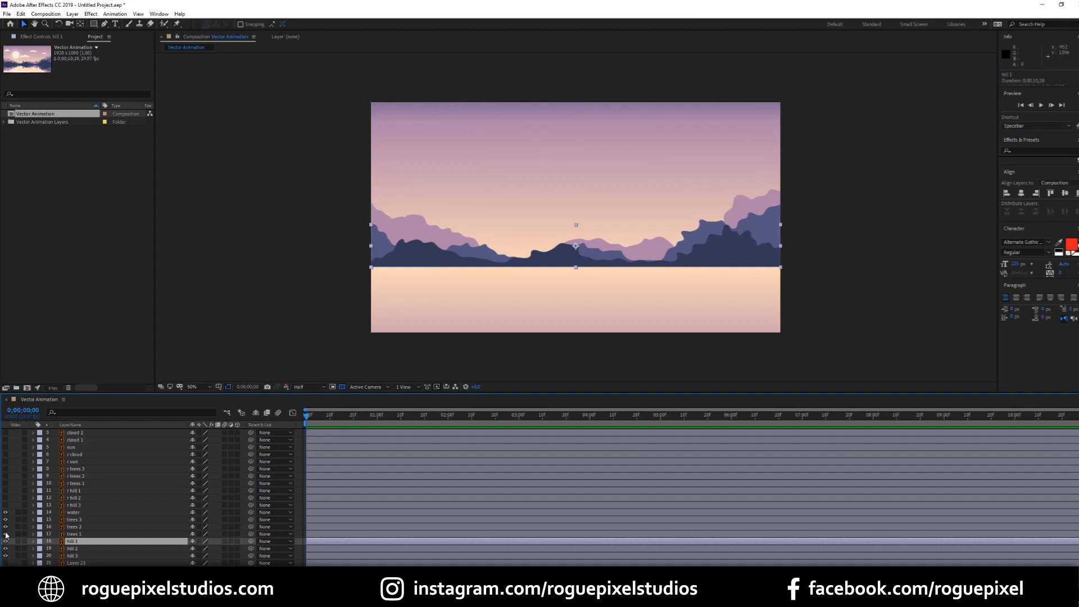
left_click(45, 14)
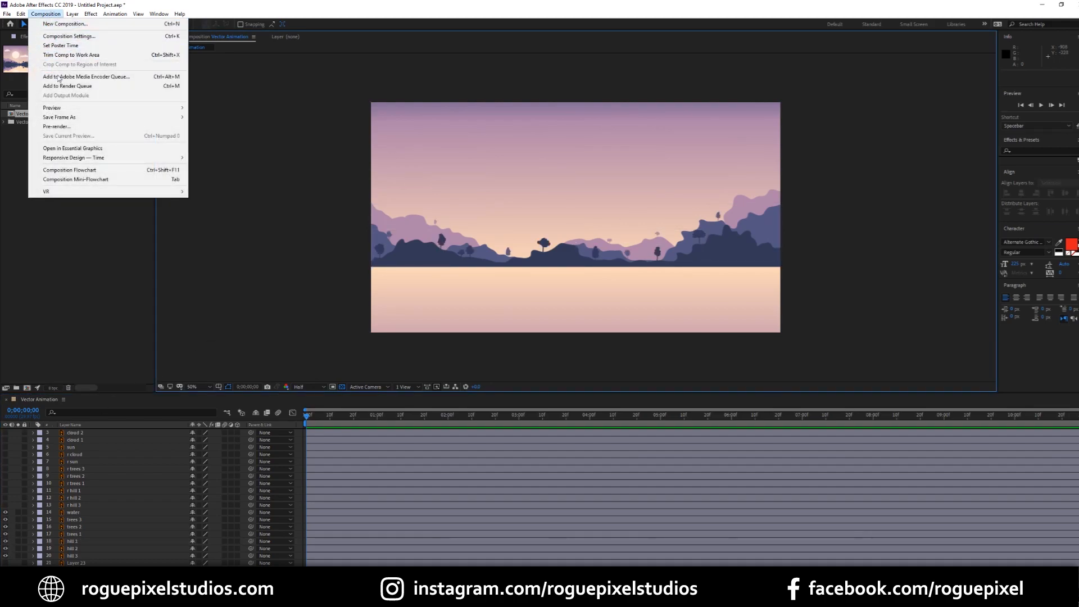
mouse_move(69, 36)
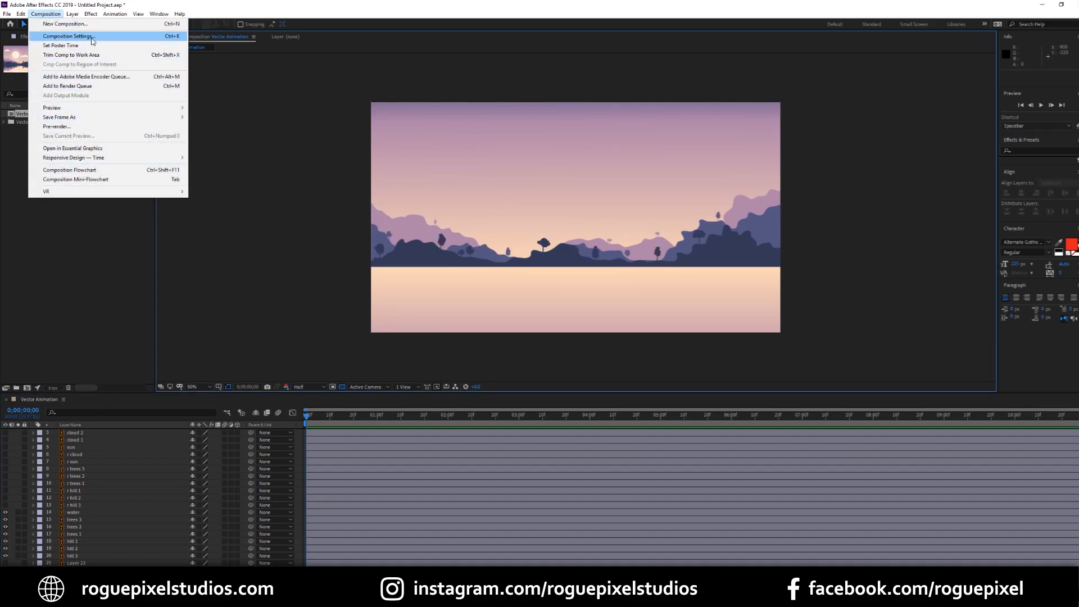
left_click(68, 35)
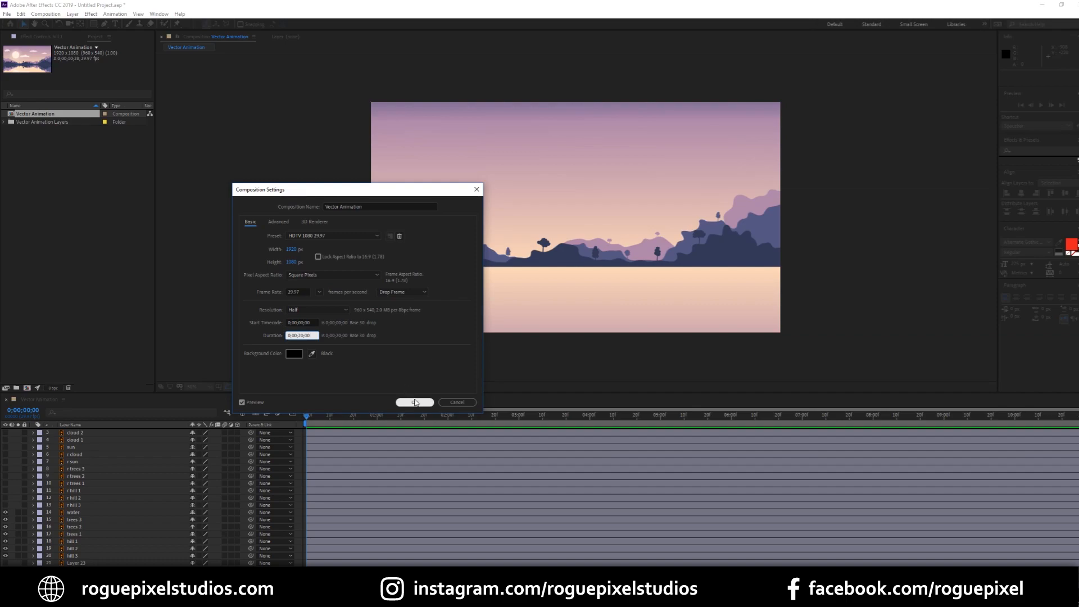
left_click(415, 403)
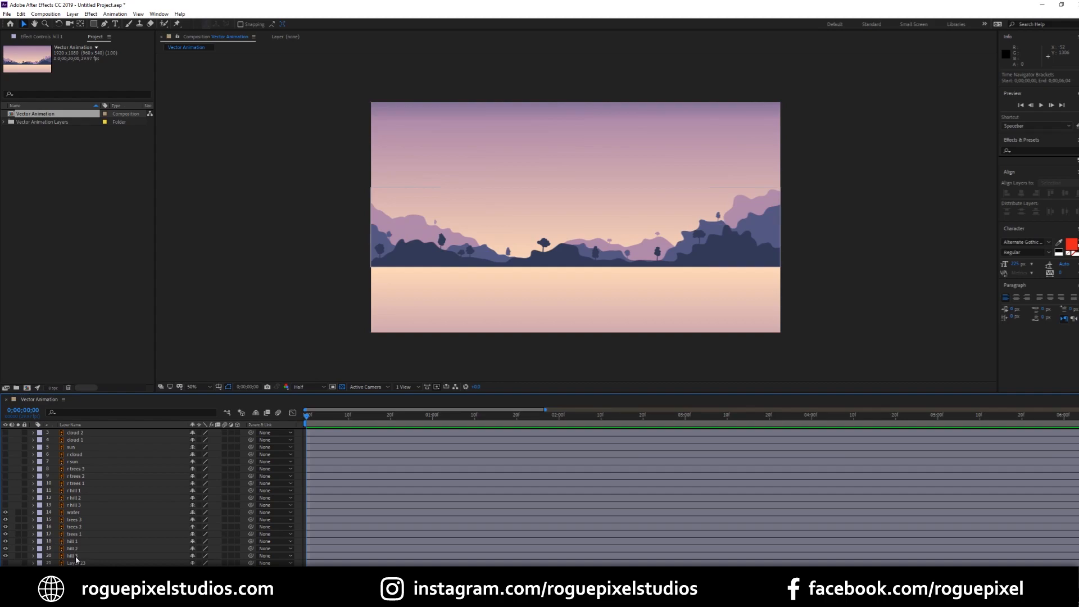
Select hill 1, hill 2 and hill 3 and reveal their Position property.
left_click(72, 549)
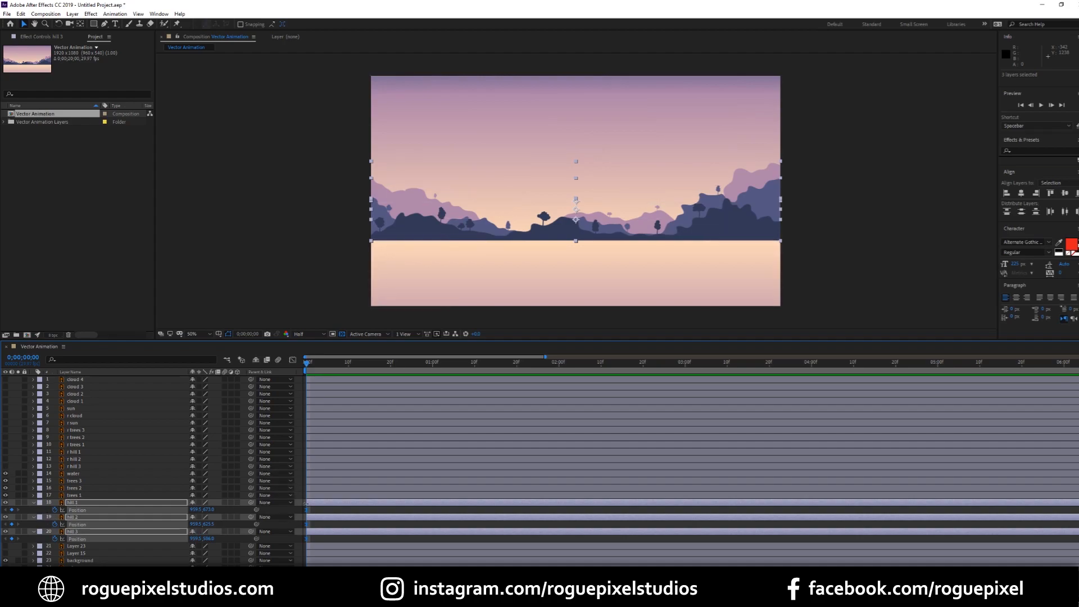
mouse_move(306, 512)
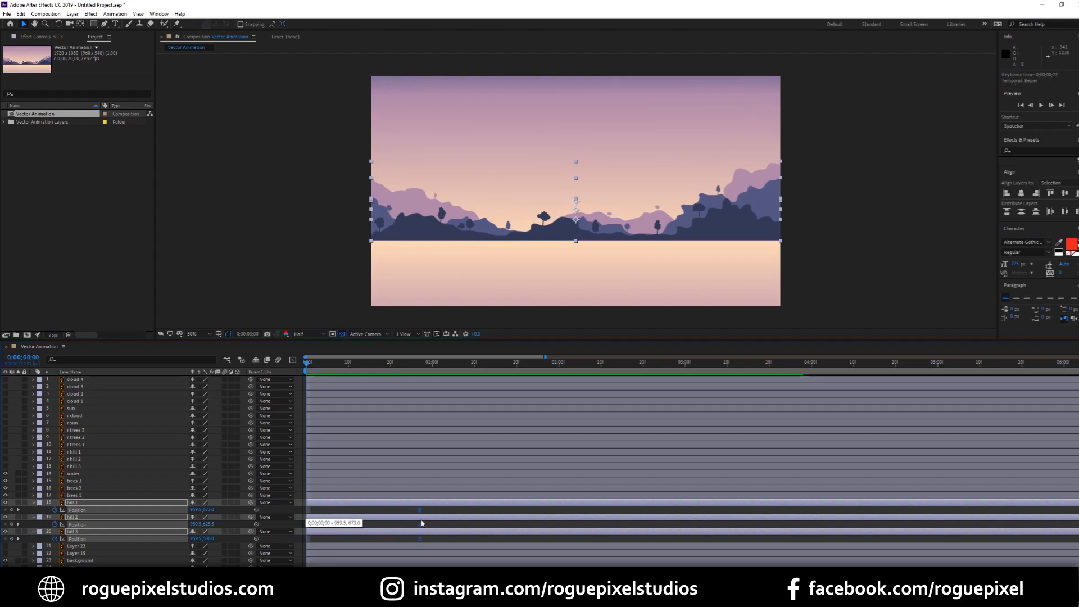
Keyframe the hills' Position at 1 second and move them below the frame at 0 frames.
left_click(432, 361)
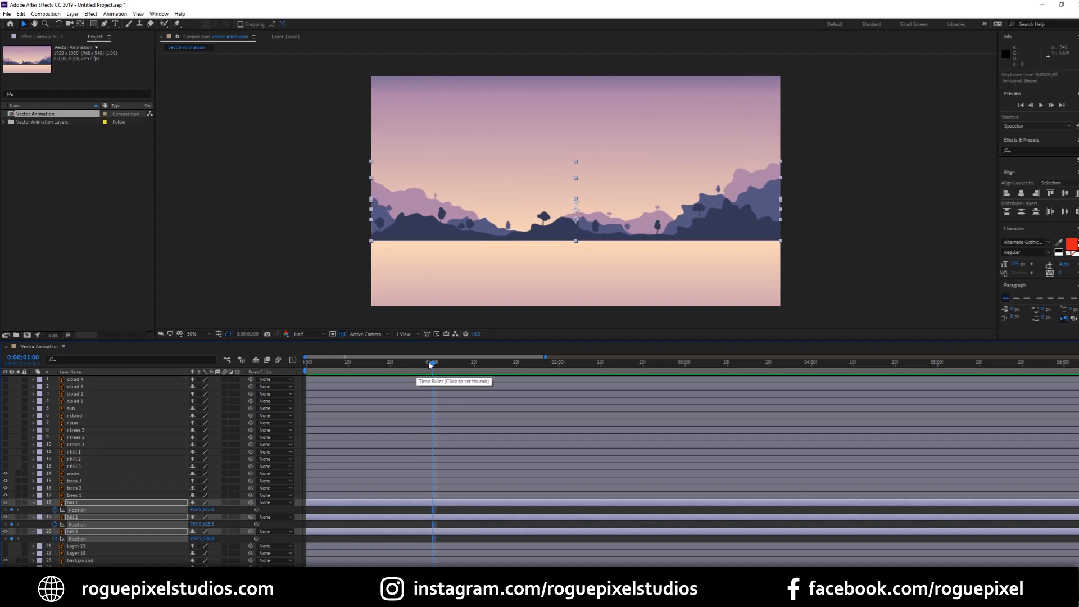
left_click(305, 359)
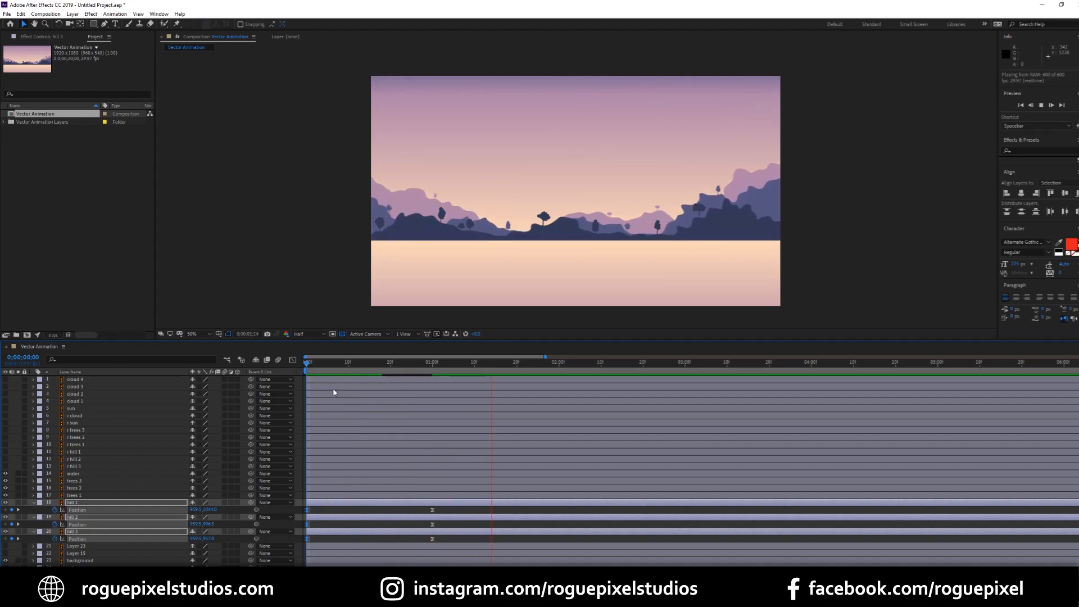
left_click(496, 361)
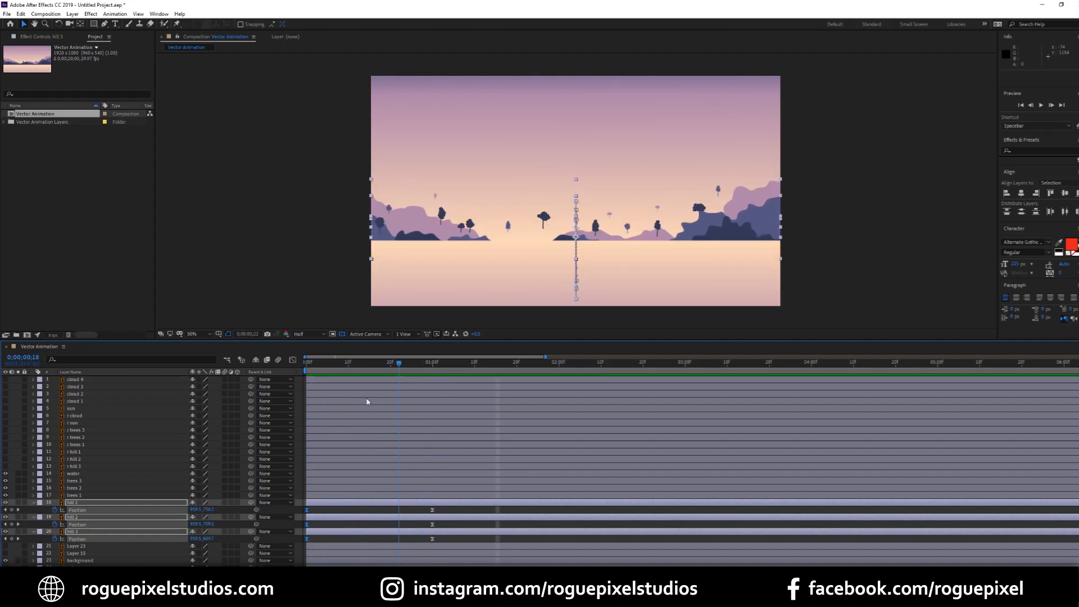
left_click(306, 361)
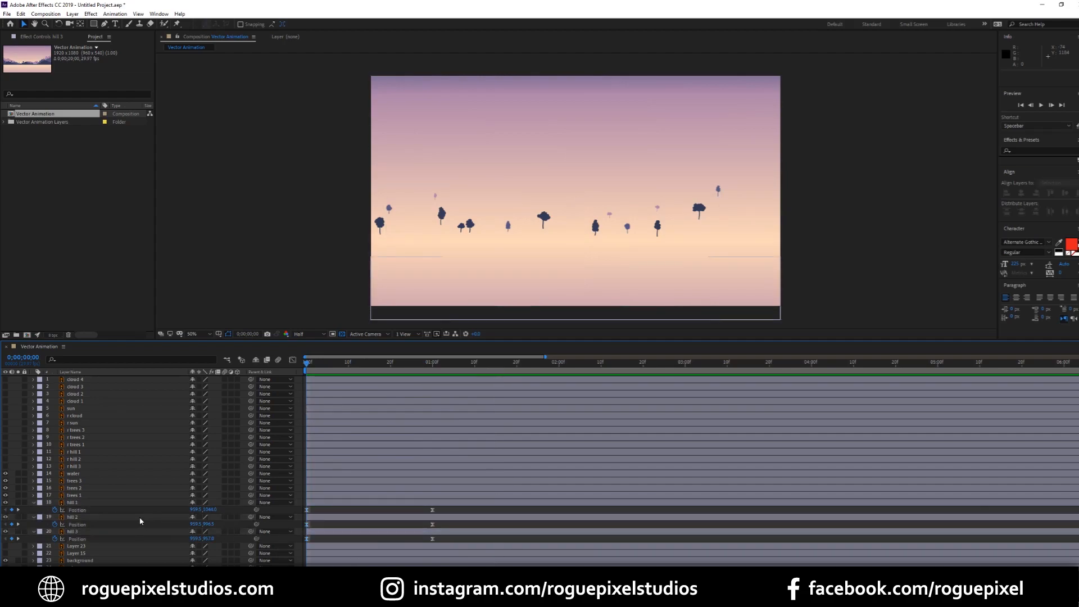
Select the hill layers to add a middle Position keyframe and shift the end keyframes later.
left_click(74, 517)
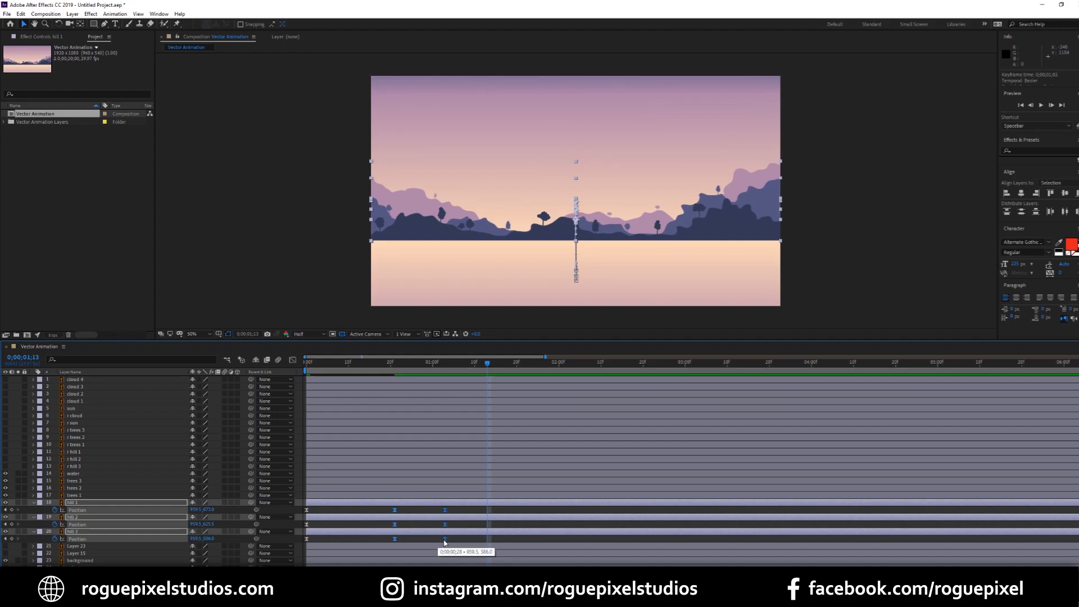
Preview the rising hills and drag their middle and end keyframes a few frames right.
left_click(291, 360)
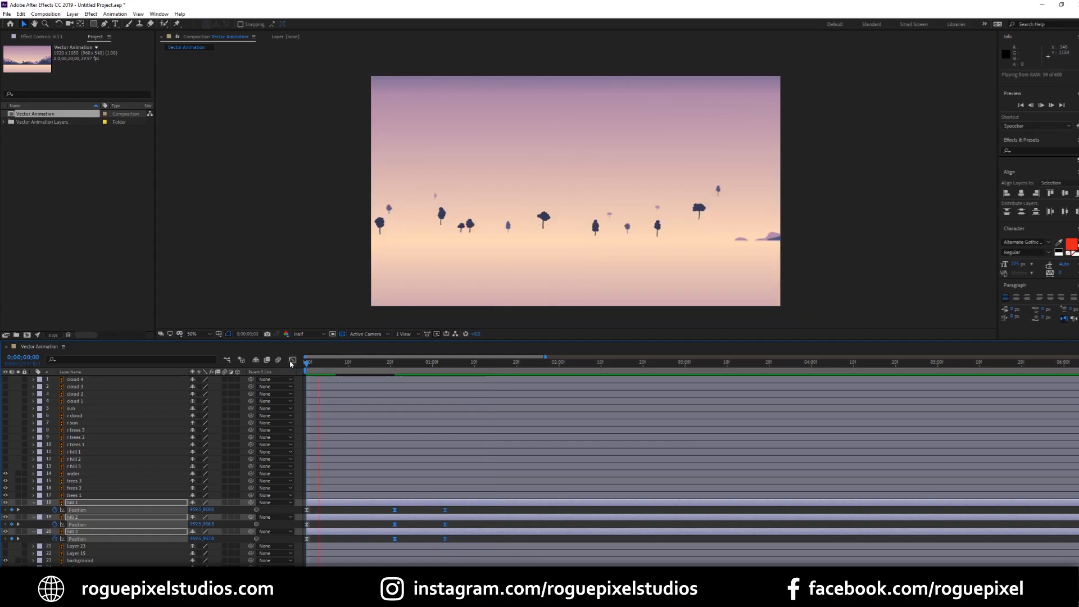
left_click(515, 360)
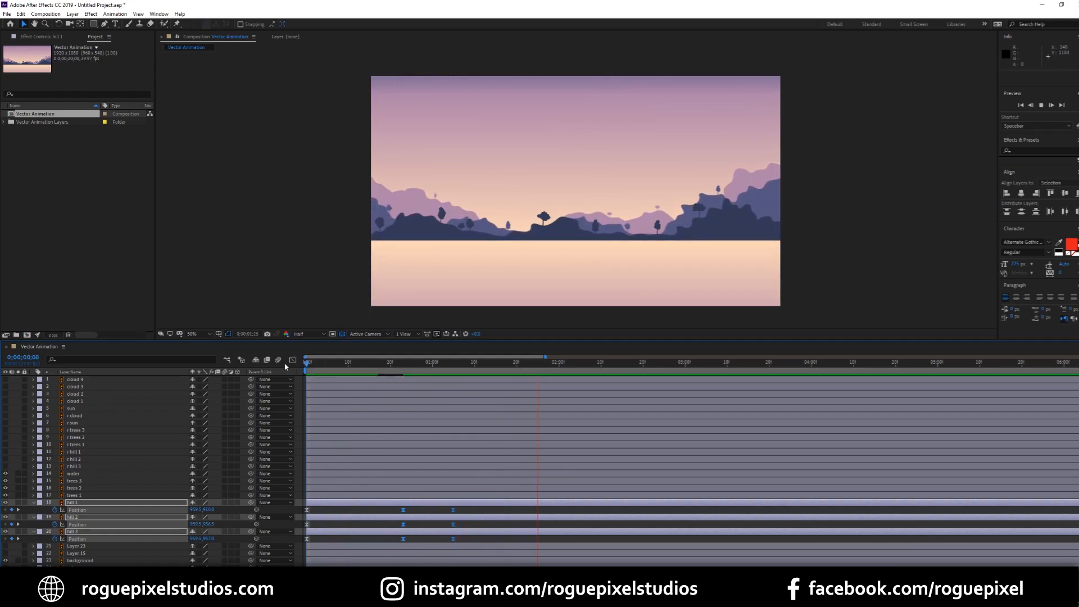
left_click(542, 360)
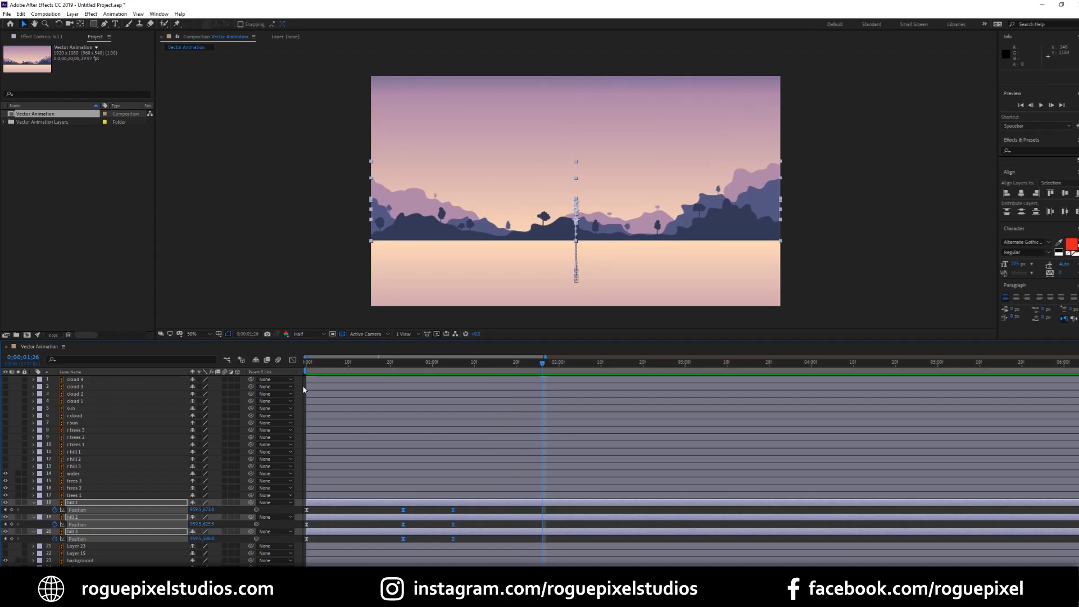
mouse_move(355, 537)
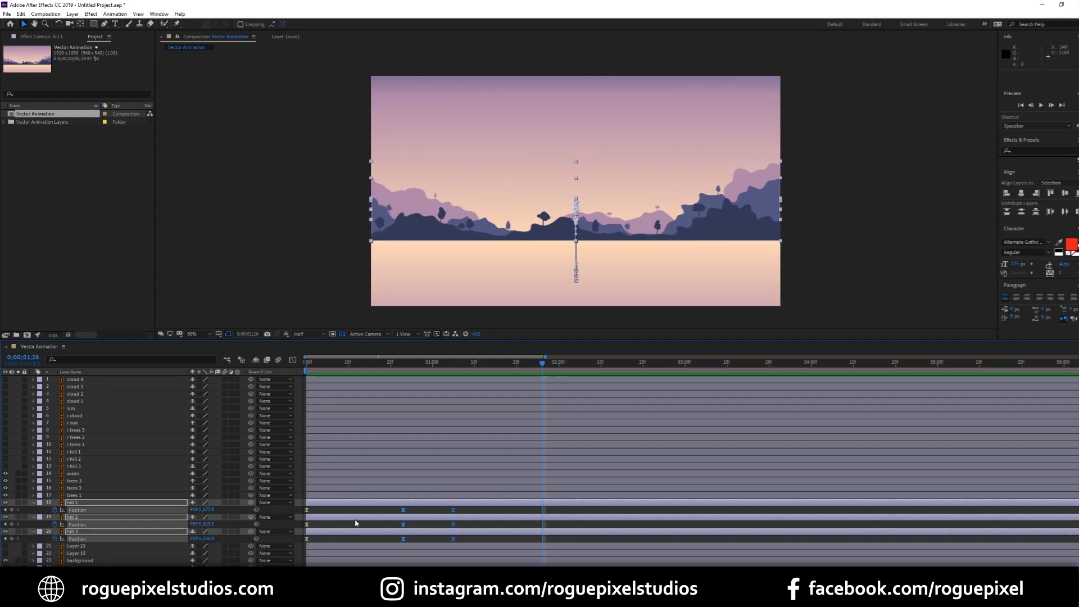
mouse_move(397, 365)
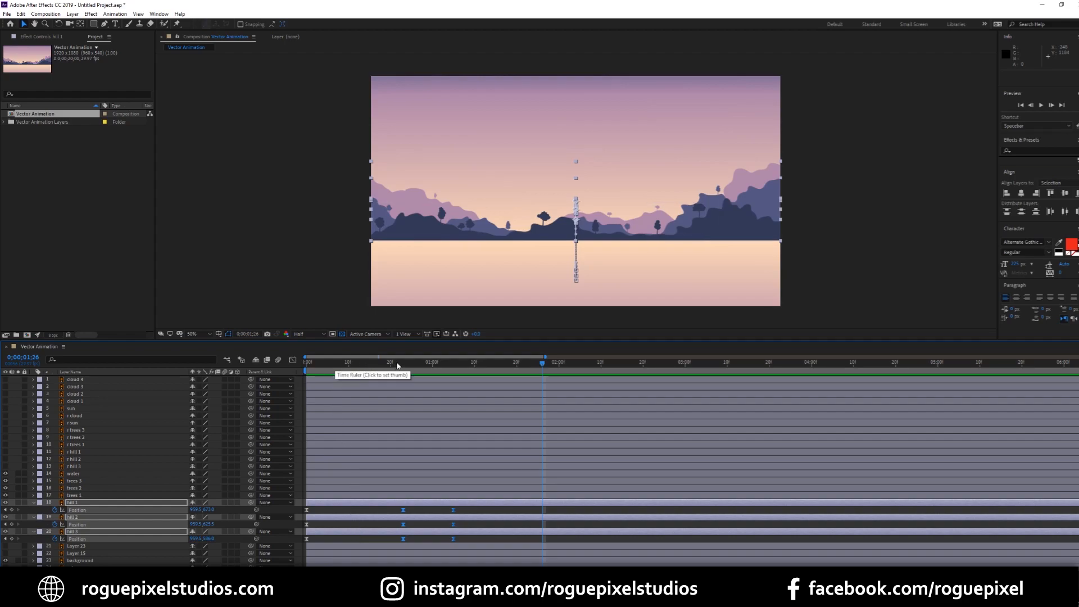
left_click(425, 363)
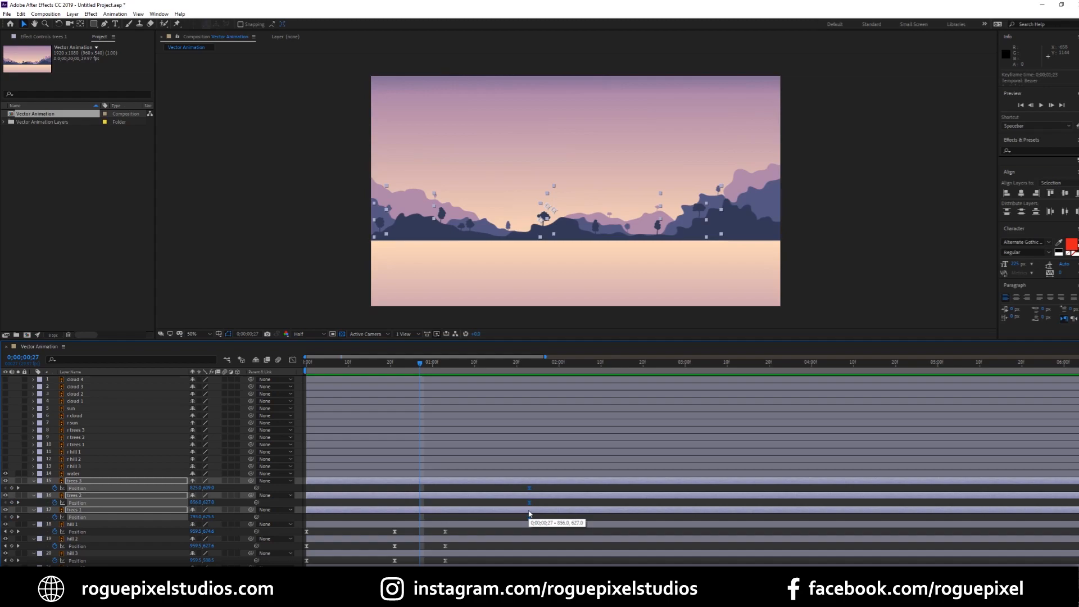
mouse_move(11, 489)
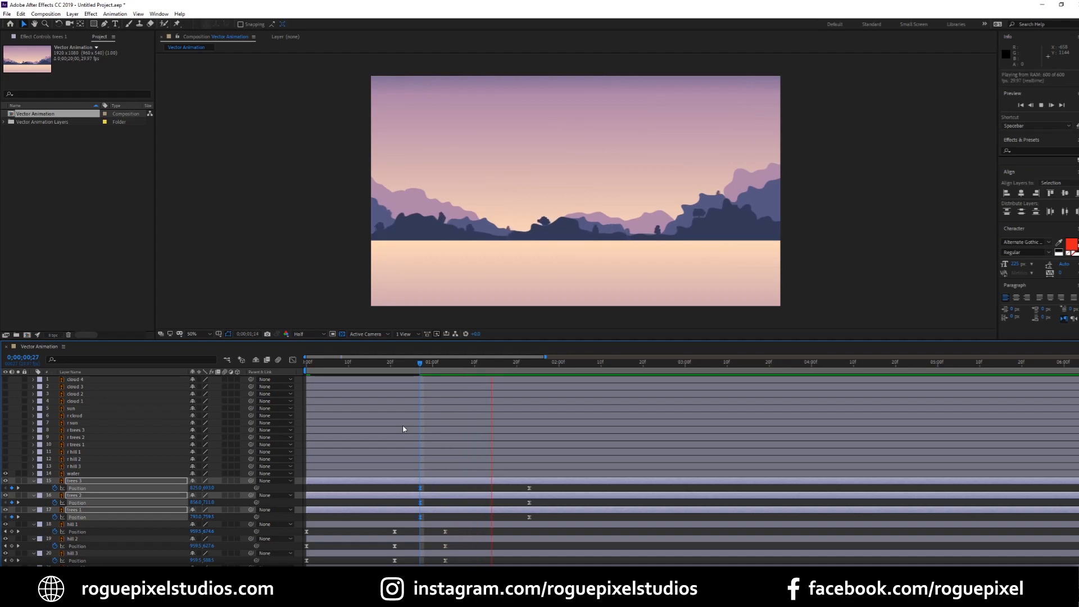
Keyframe trees 1–3 Position so they start below the hills and rise after them.
left_click(583, 360)
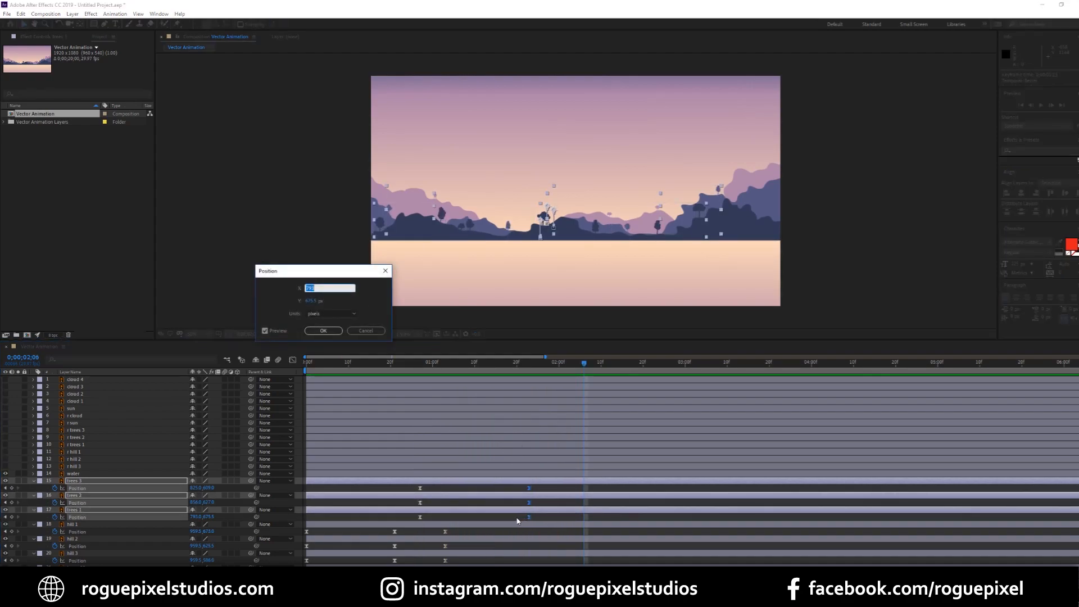
left_click(323, 330)
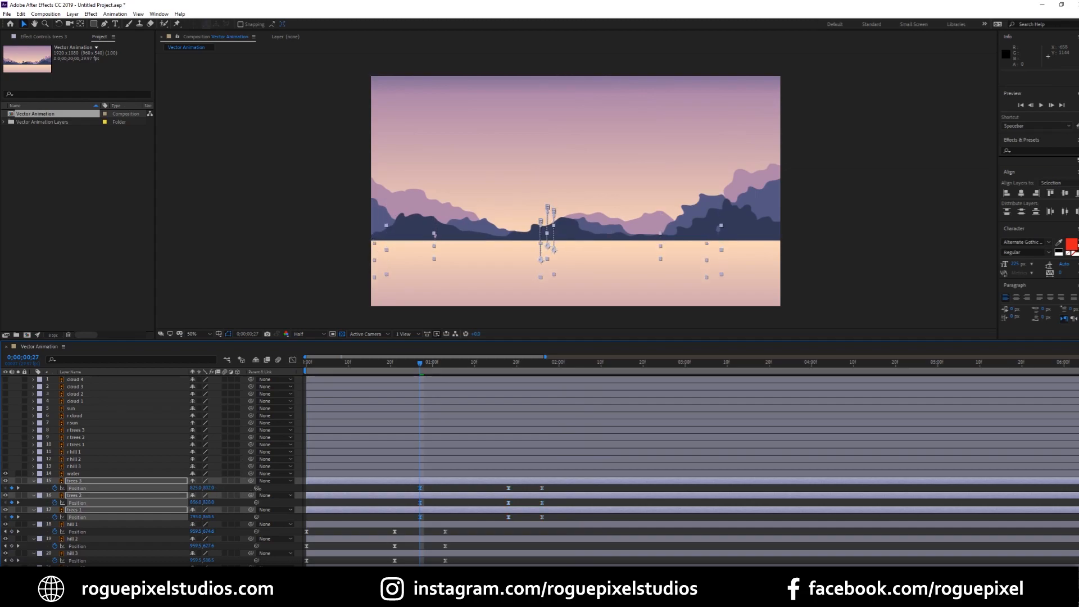
Shift the trees 2 and trees 3 layer bars later so they rise after trees 1.
left_click(305, 361)
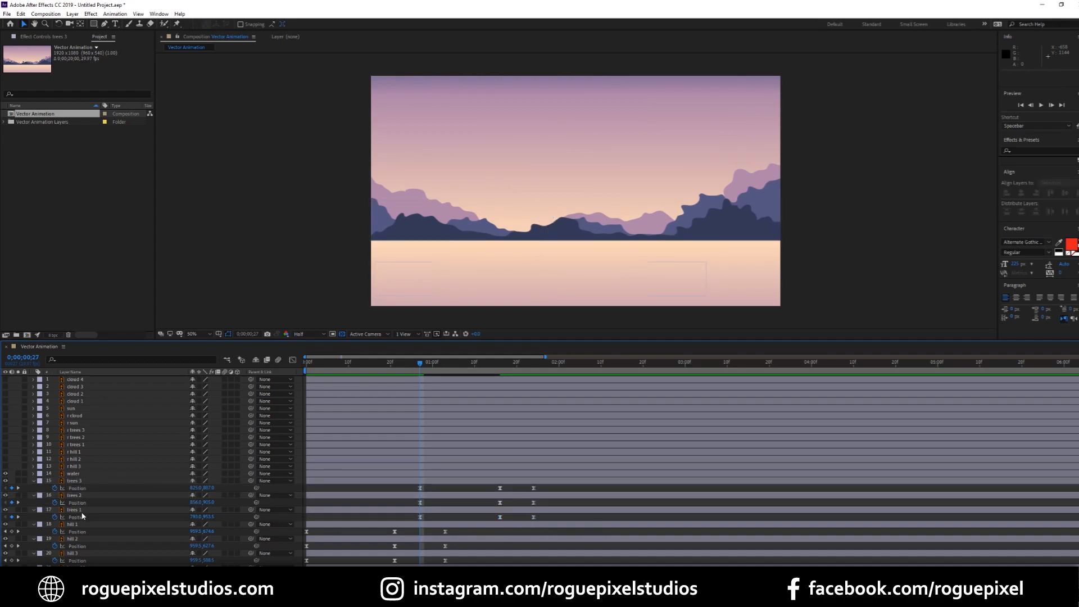
left_click(74, 509)
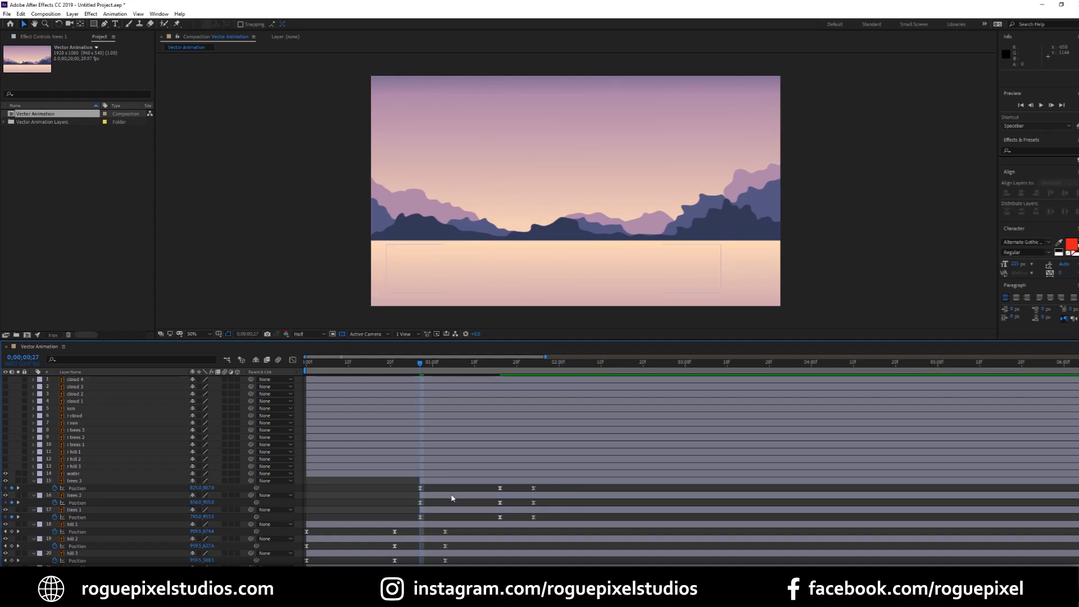
left_click(74, 480)
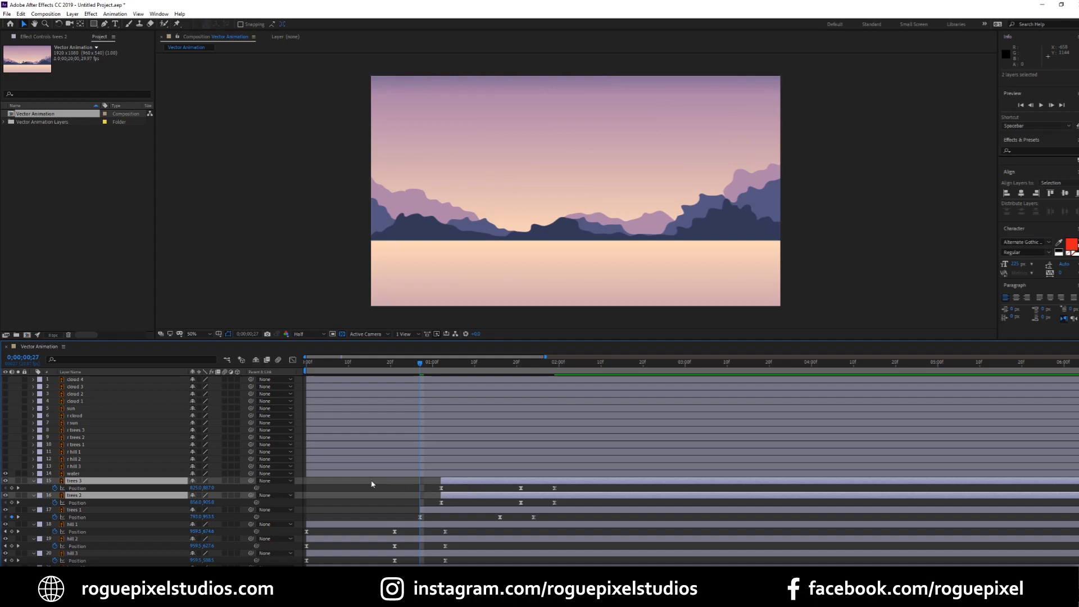
Place each trees layer beneath its matching hill, with trees 3 starting last.
left_click(74, 480)
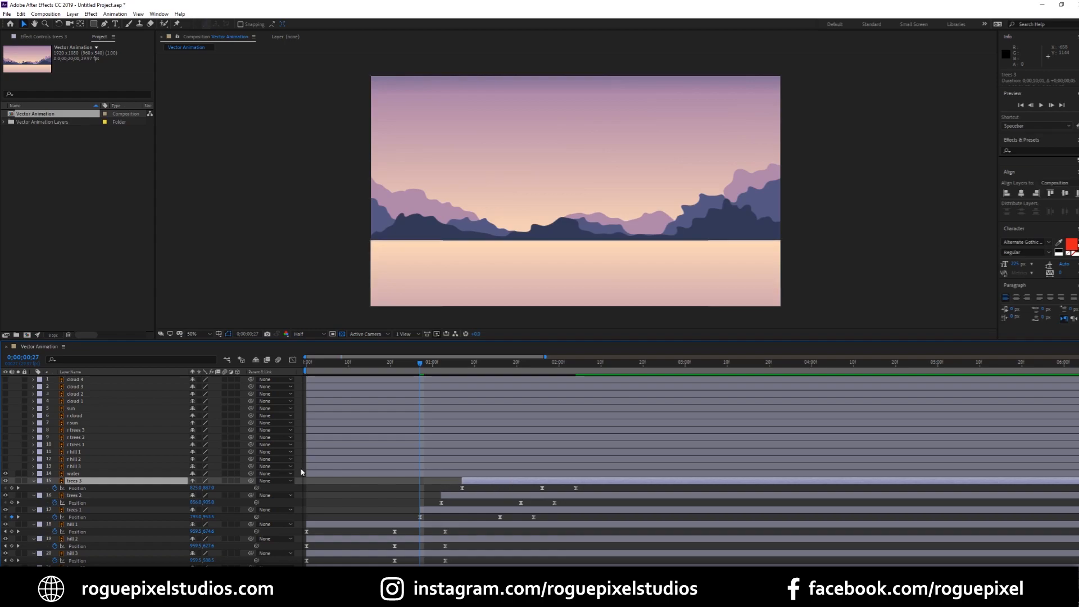
left_click(74, 510)
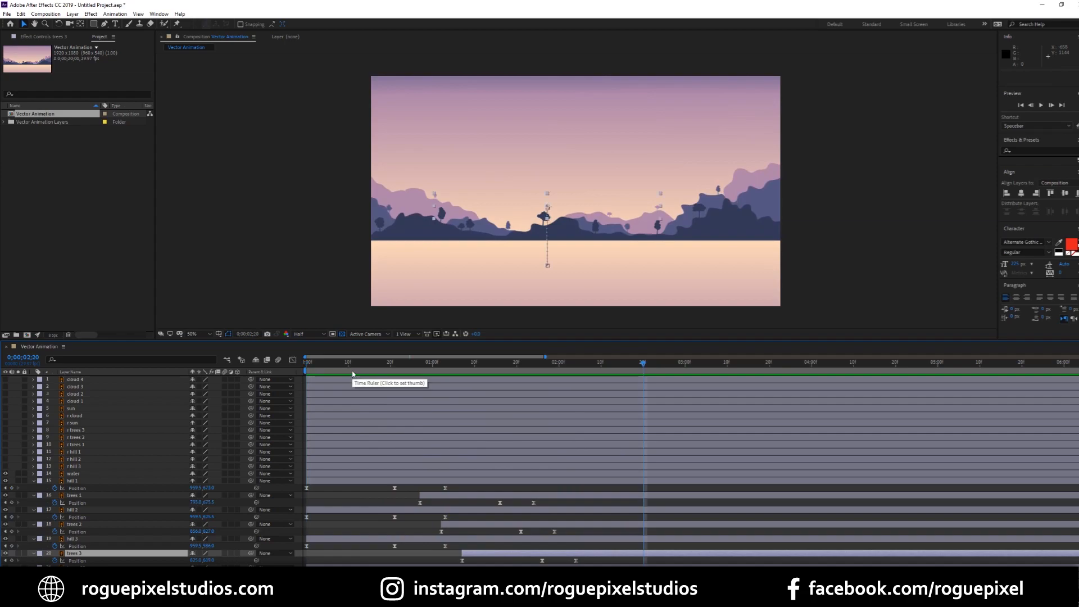
mouse_move(388, 364)
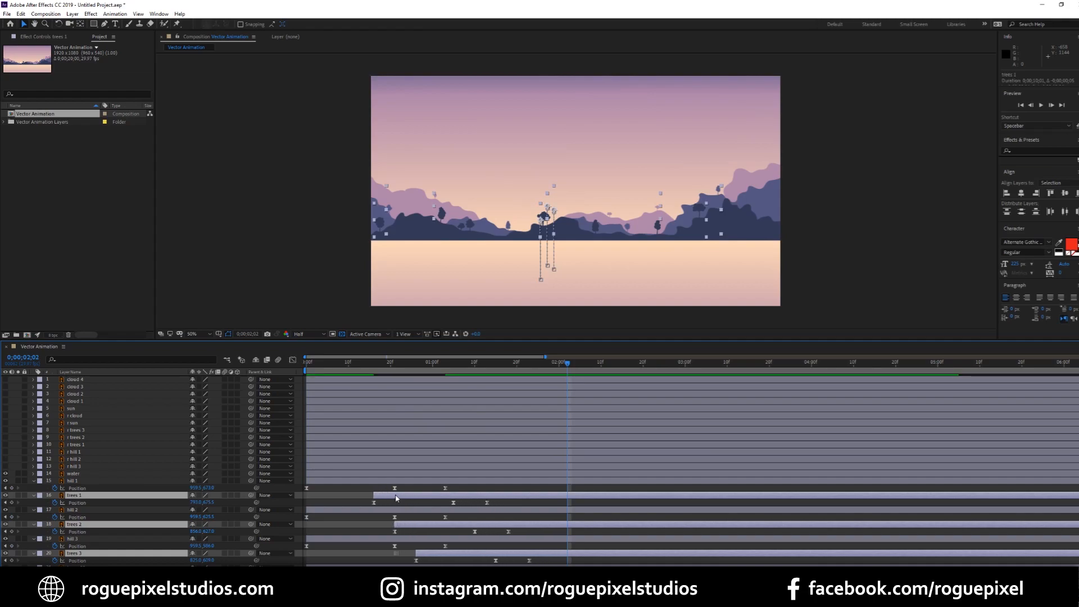
Scrub the timeline and nudge the tree layers to rise sooner after the hills.
left_click(305, 361)
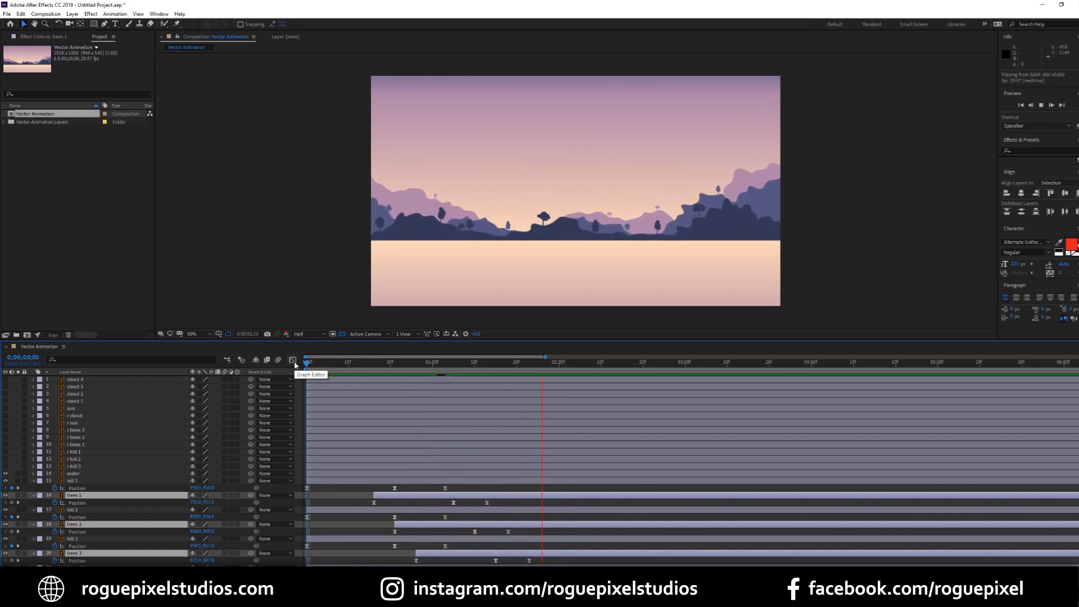
left_click(597, 361)
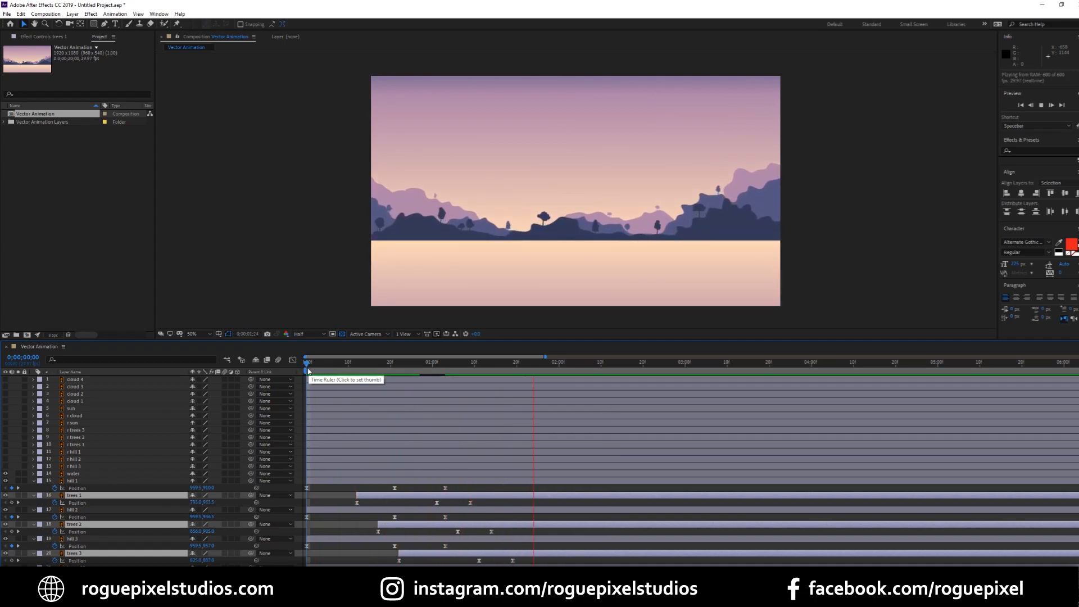
left_click(571, 361)
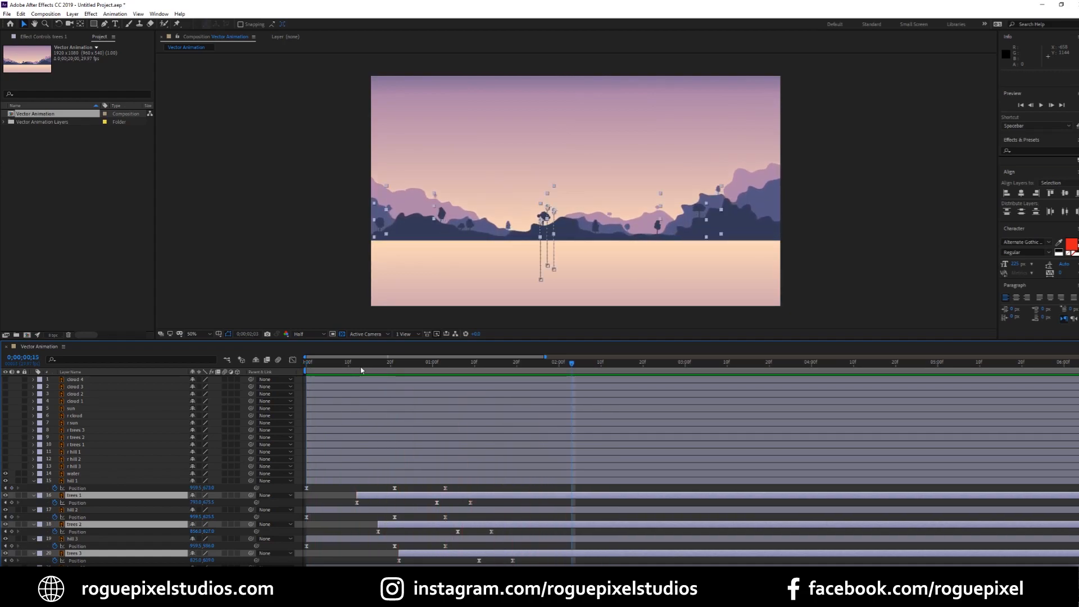
left_click(370, 361)
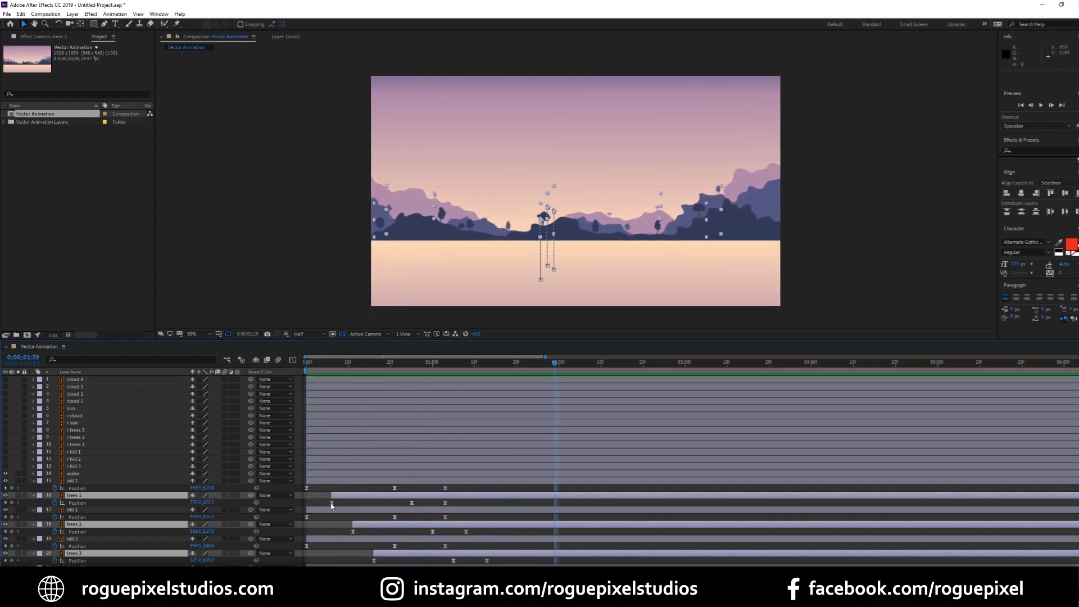
left_click(74, 523)
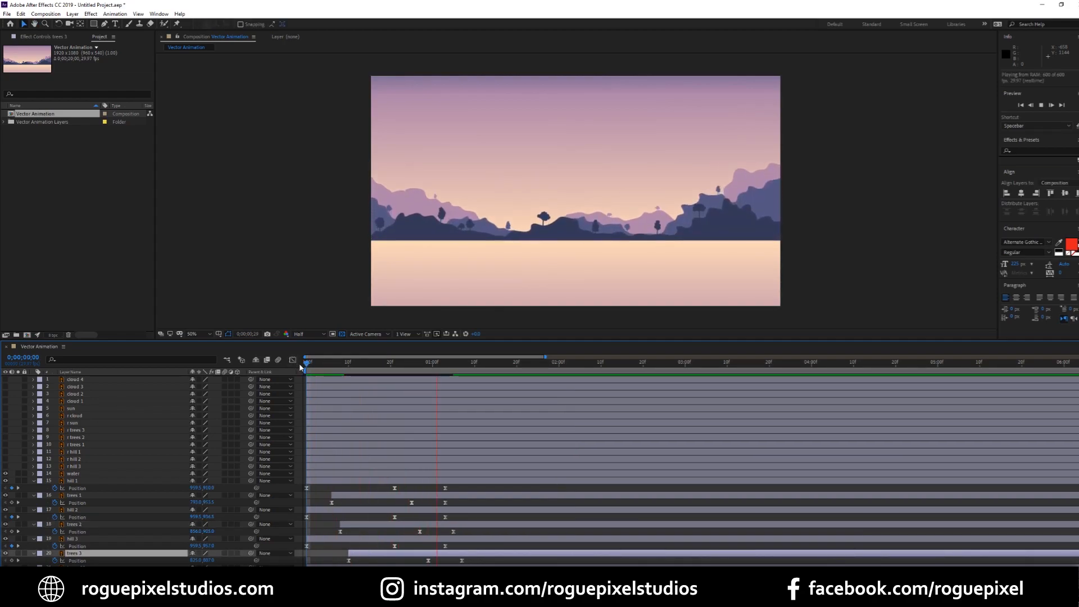
Set the current time to one second where the sun layer begins, and save the project.
left_click(576, 362)
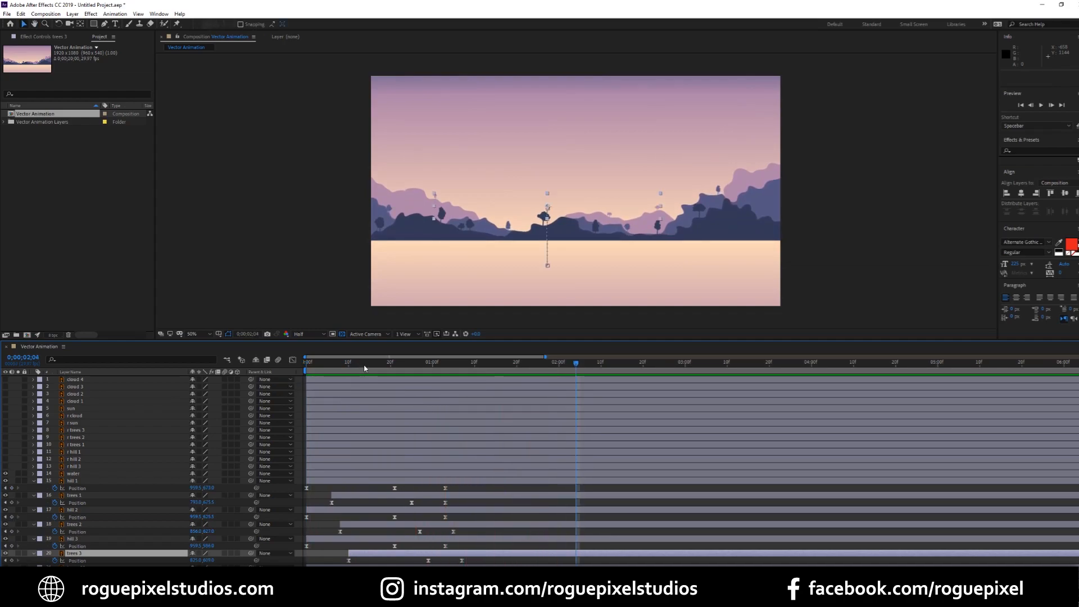
left_click(419, 361)
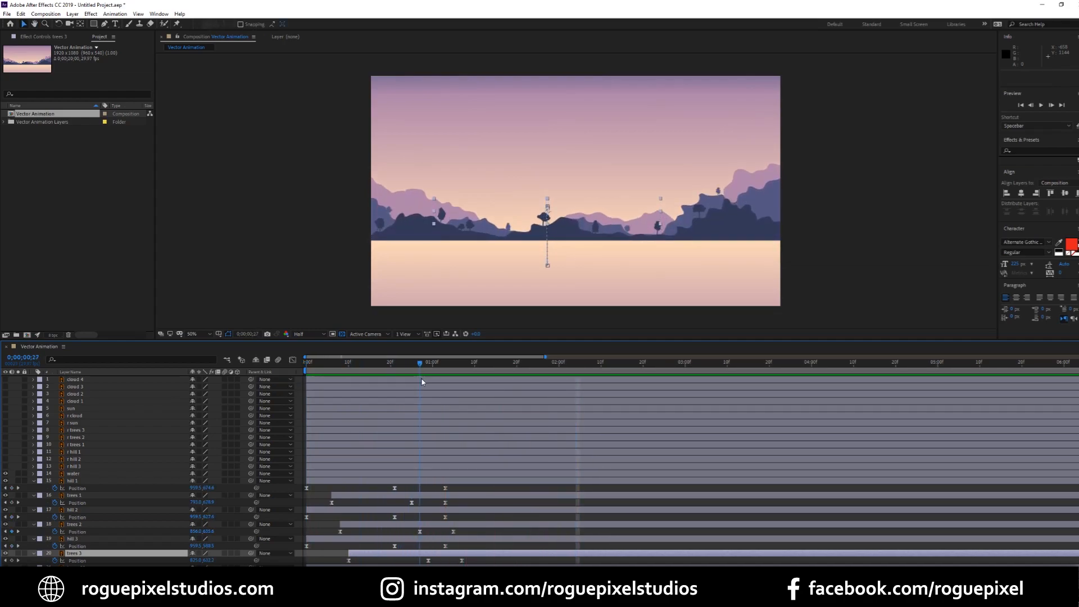
left_click(432, 361)
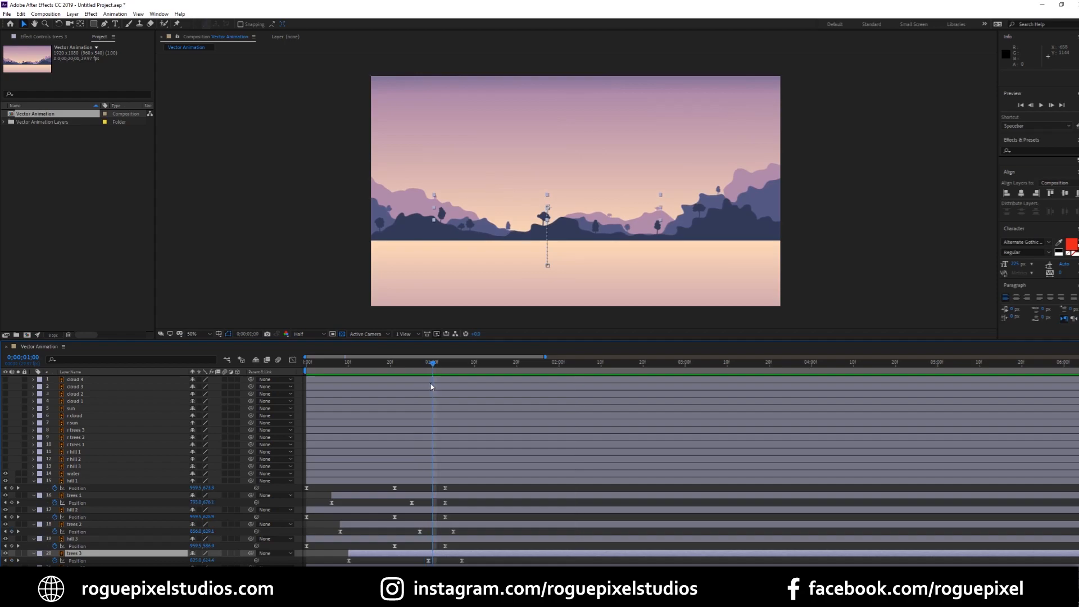
key("ctrl+s")
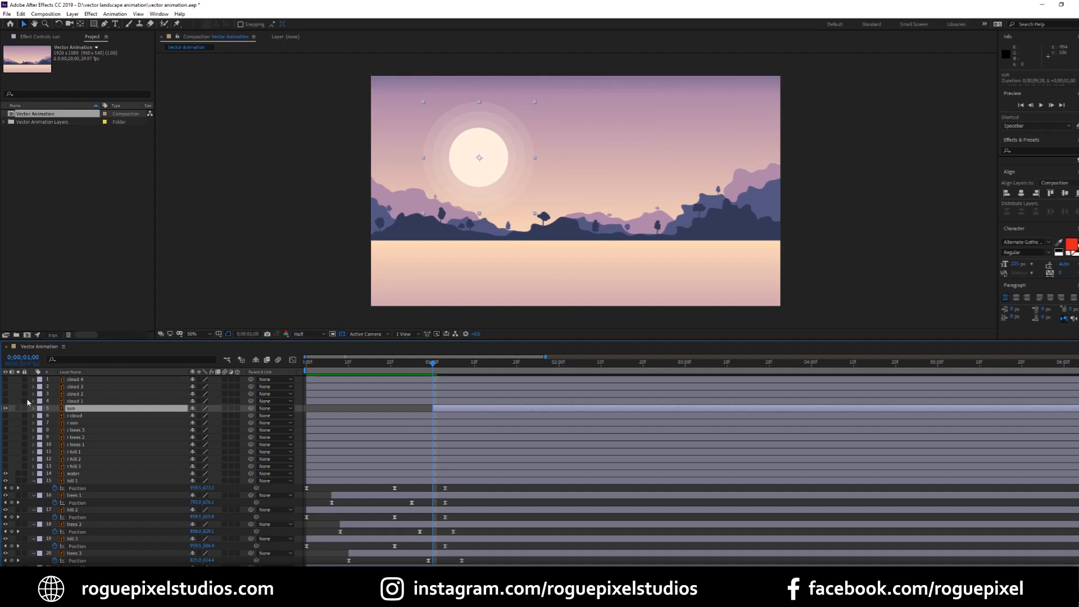
Add Position keyframes on the sun layer so it rises from behind the hills into the sky.
left_click(31, 407)
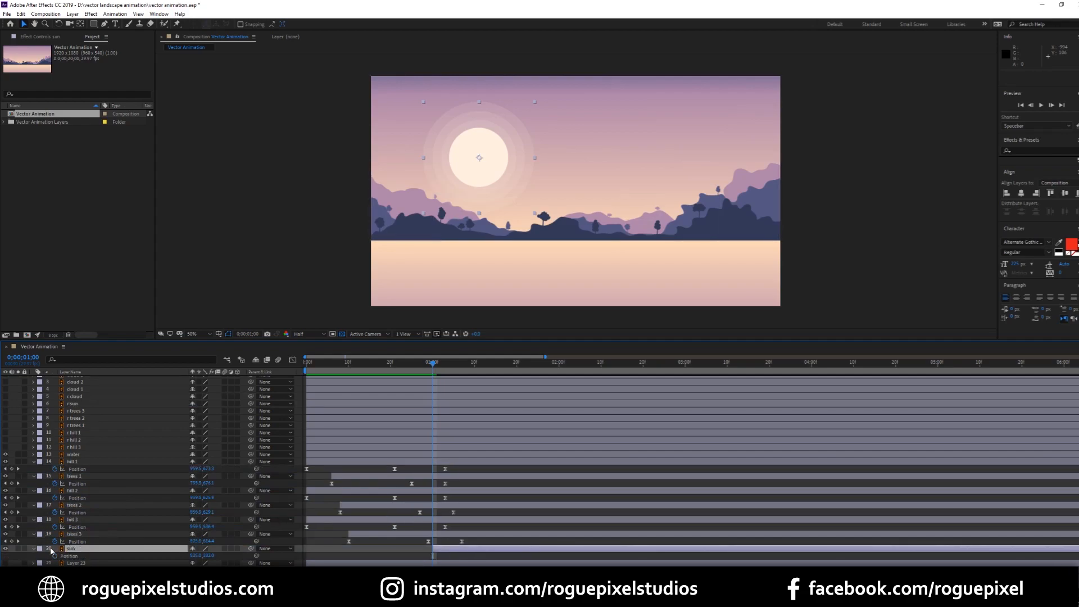
left_click(71, 548)
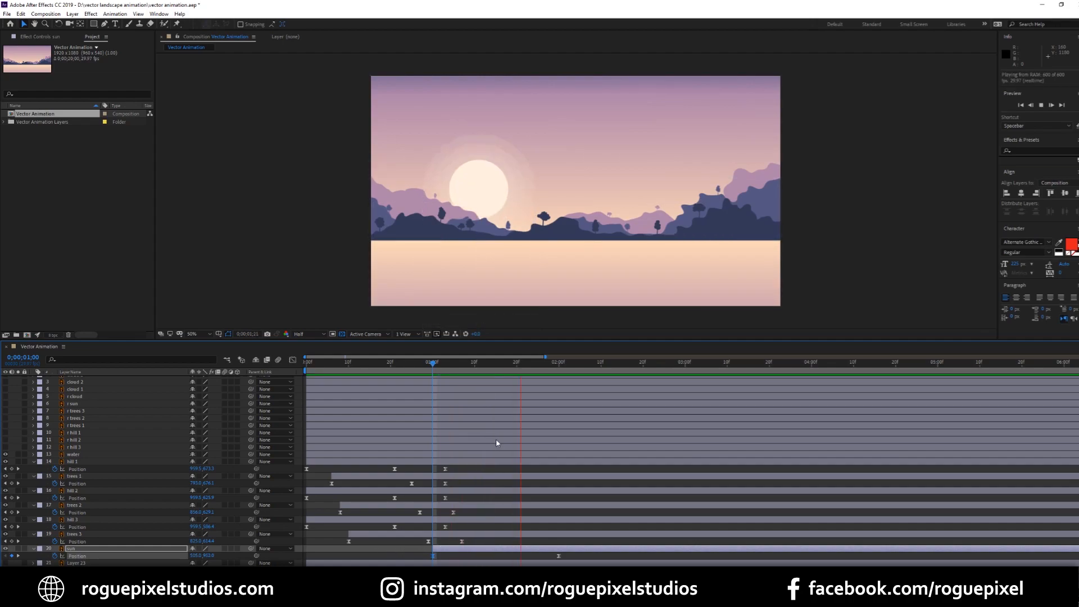
left_click(429, 361)
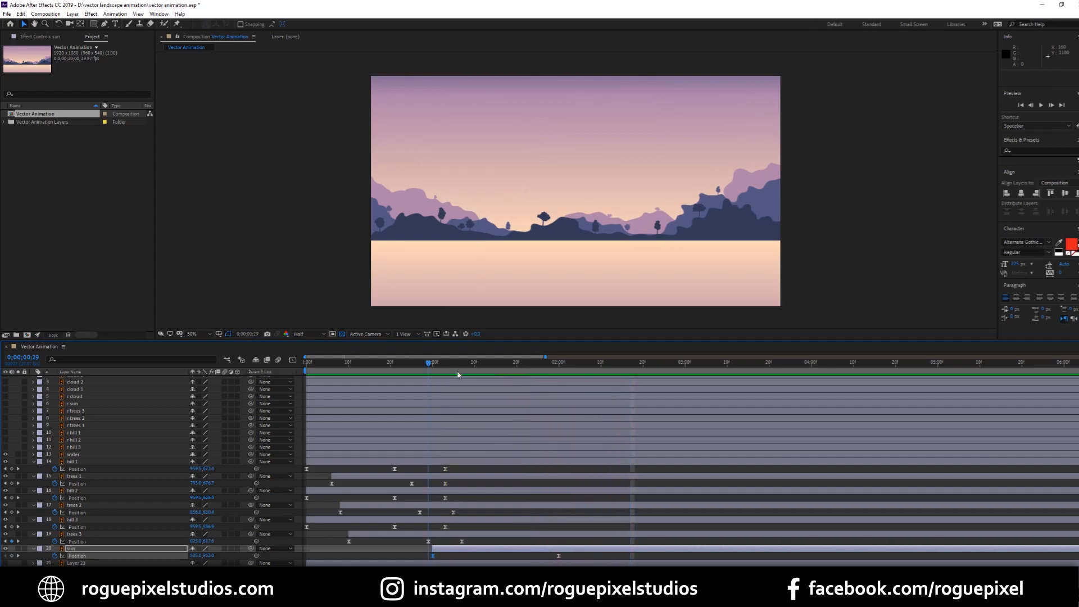
left_click(537, 360)
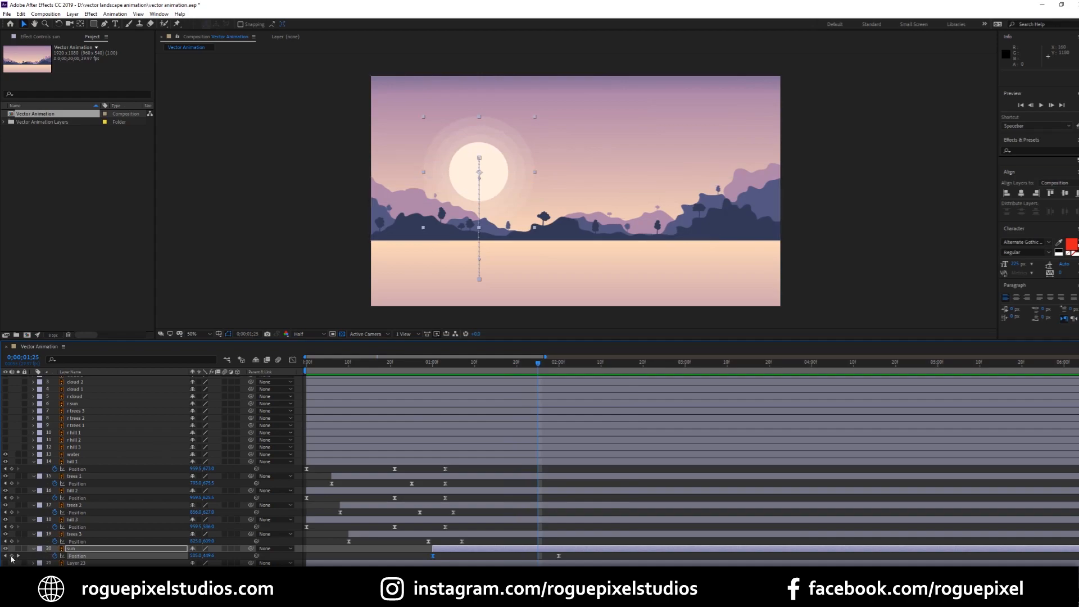
left_click(537, 557)
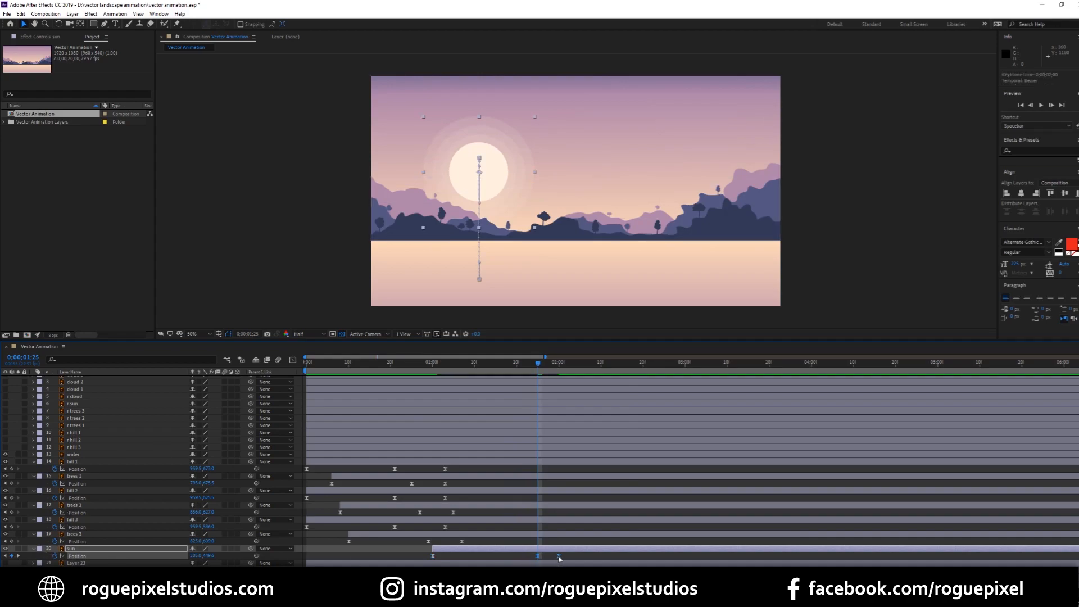
Edit a sun Position keyframe's X/Y values and scrub to check its rise.
double_click(205, 556)
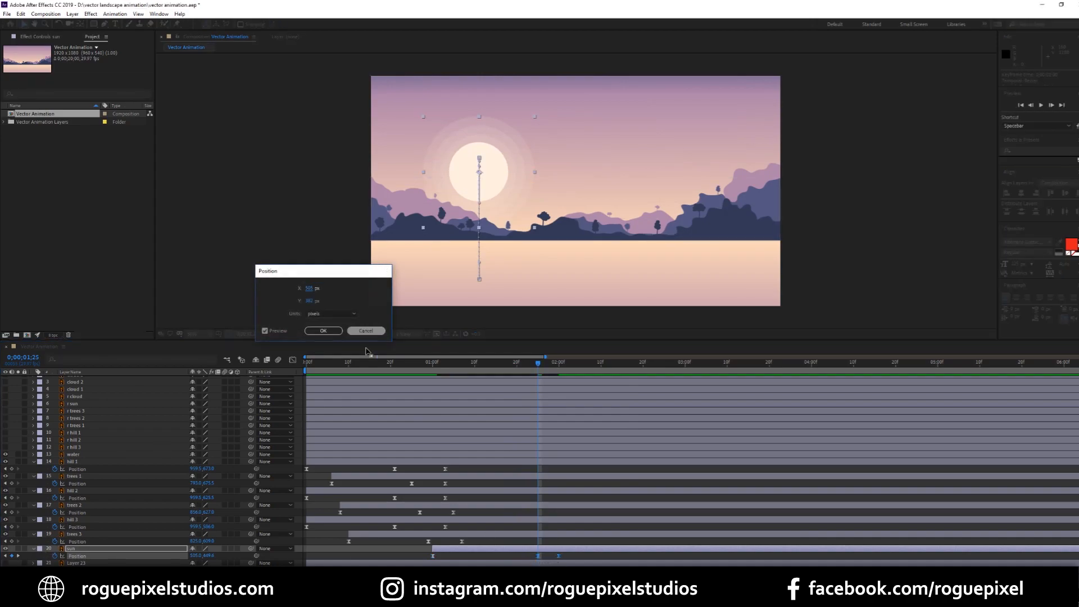
left_click(323, 330)
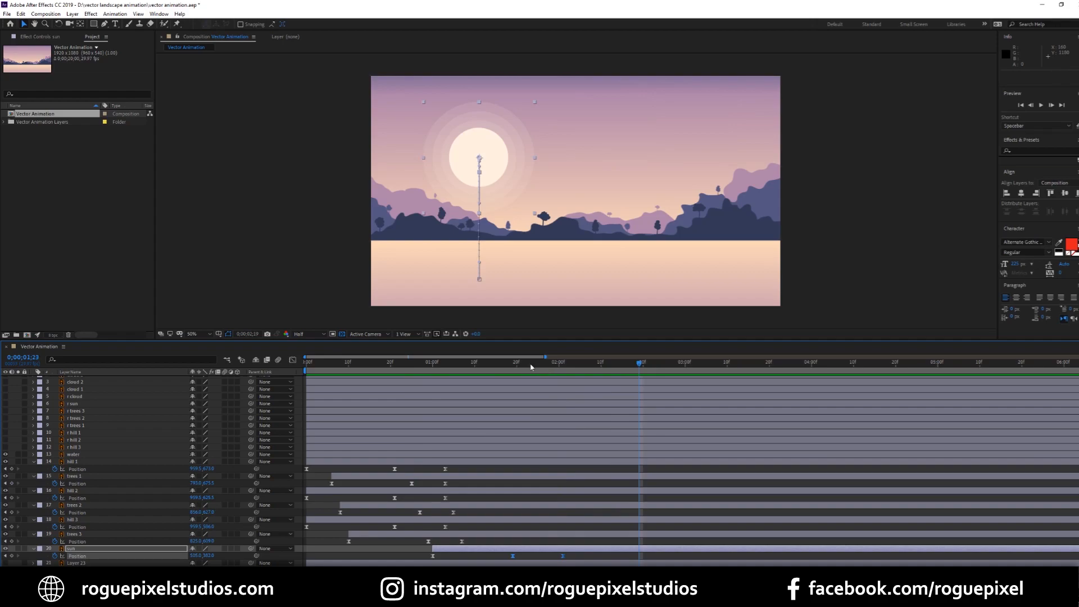
left_click(491, 361)
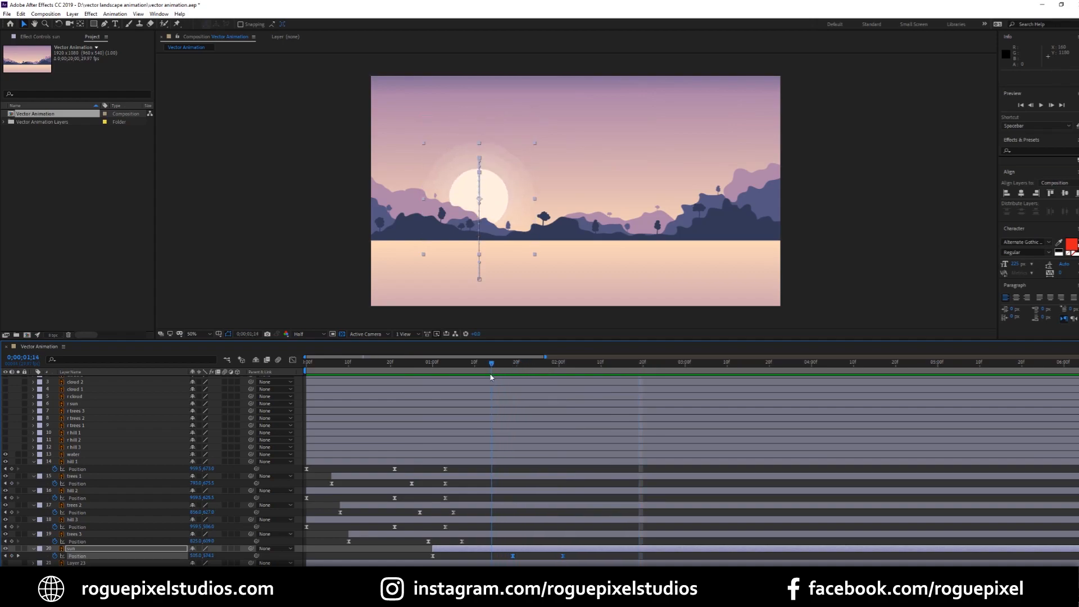
scroll("up", 3)
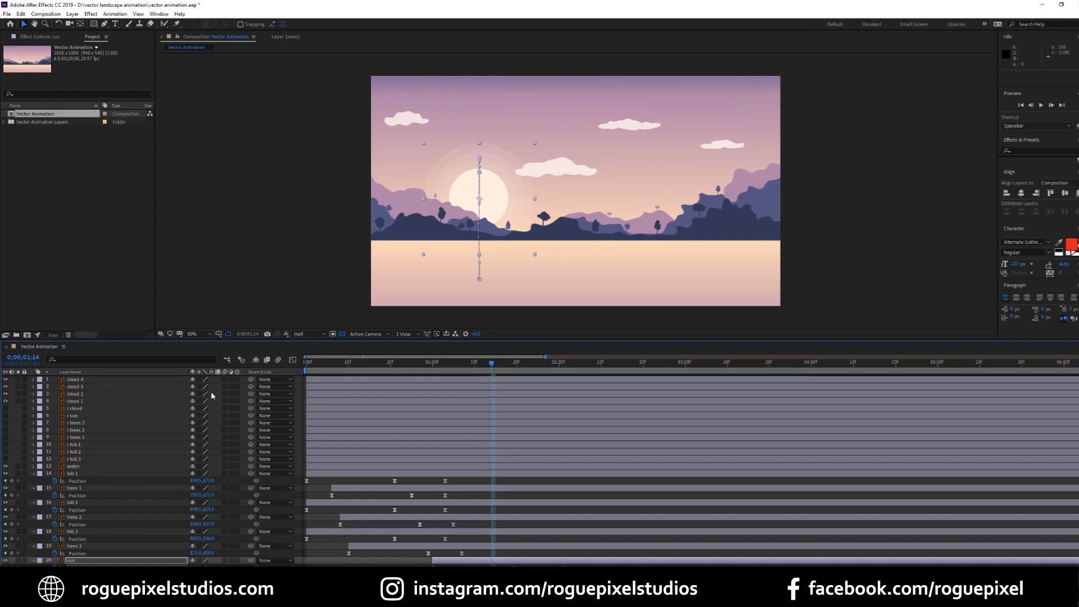
mouse_move(75, 379)
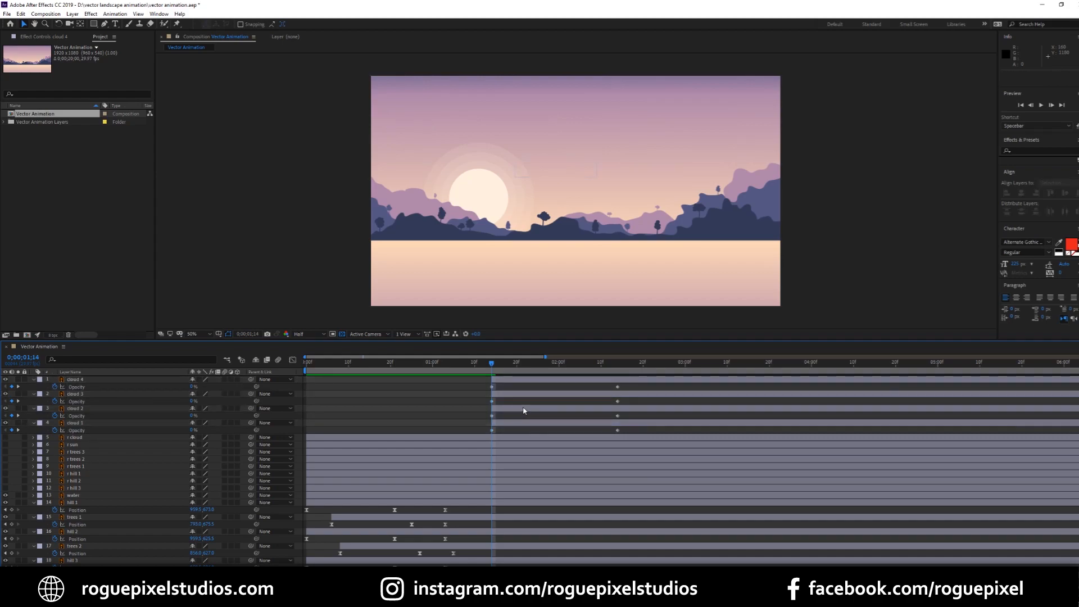
Select the clouds' Opacity keyframes that fade them in from 0% to 100%.
left_click(74, 407)
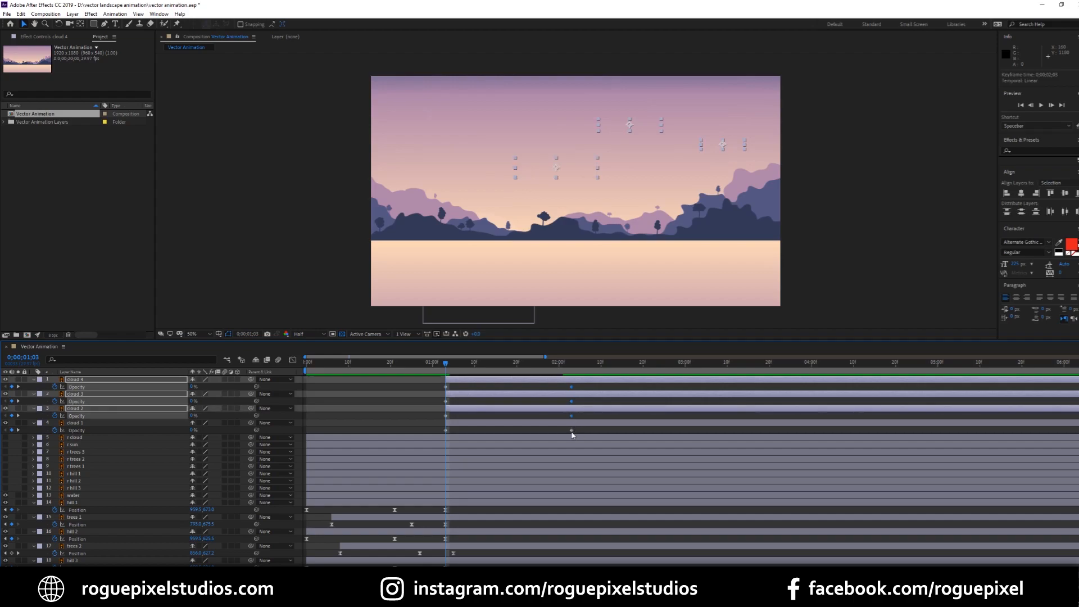
Stretch the clouds' fade-in to run from one to about two seconds and preview it.
left_click(388, 361)
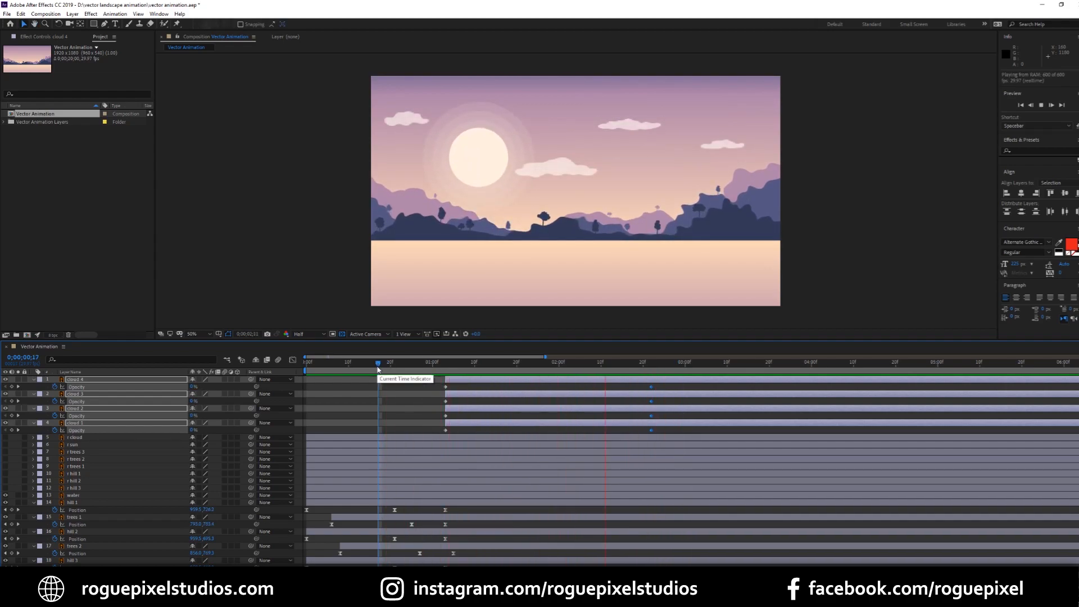
left_click(302, 361)
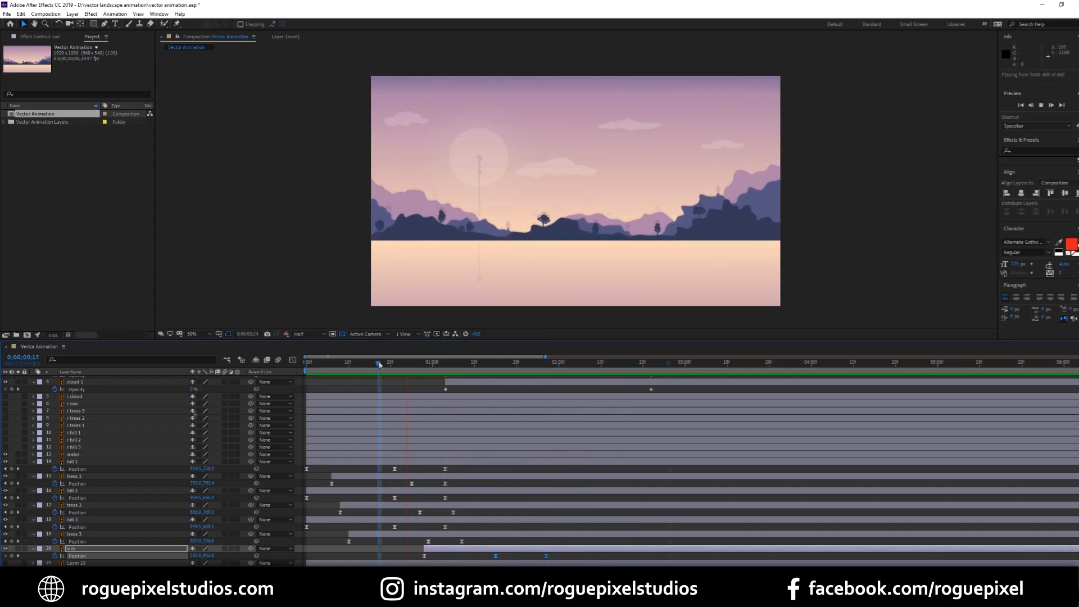
left_click(668, 363)
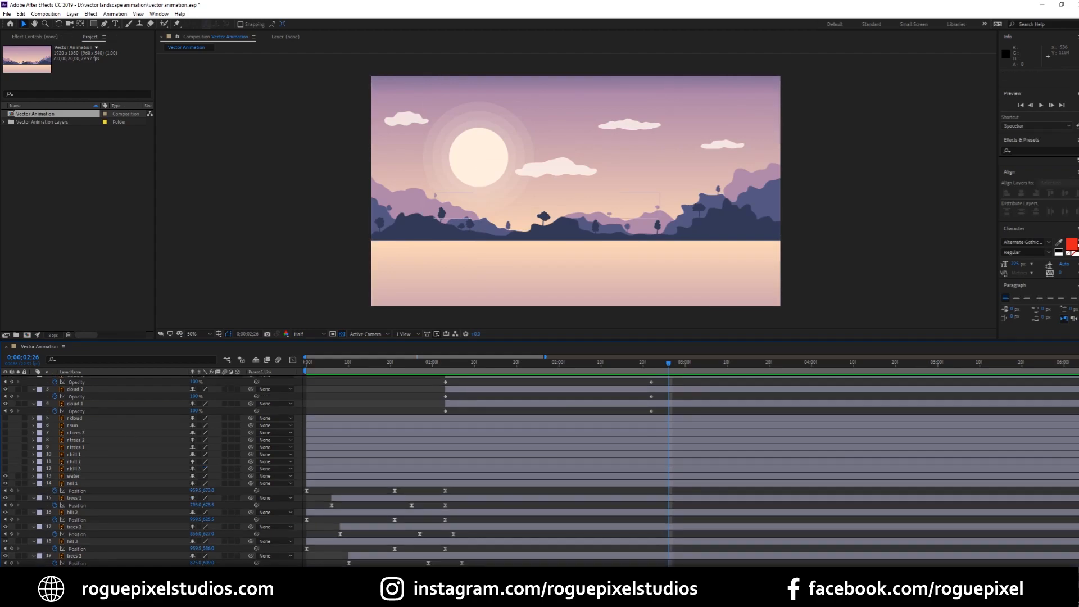
Look up the Mirror effect and pre-compose all landscape layers into a Main precomposition.
left_click(461, 361)
type("mirror")
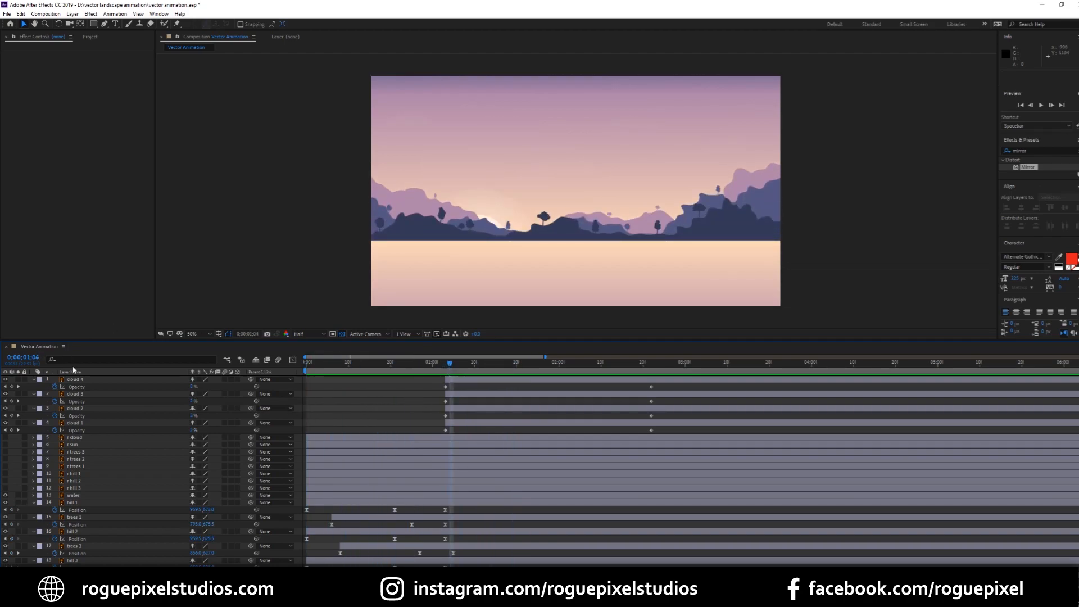
left_click(74, 379)
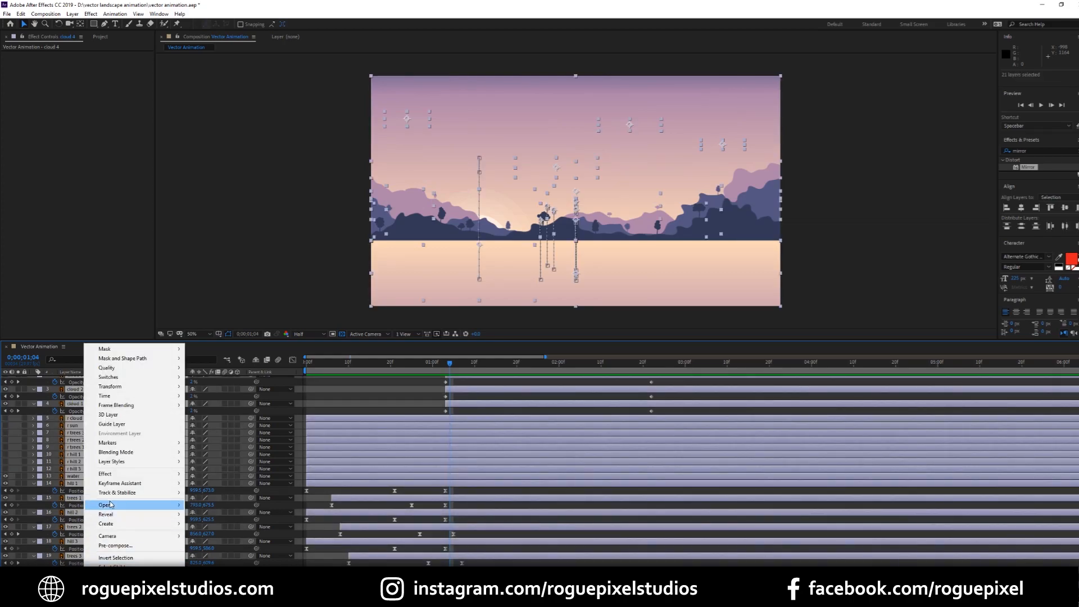
mouse_move(133, 548)
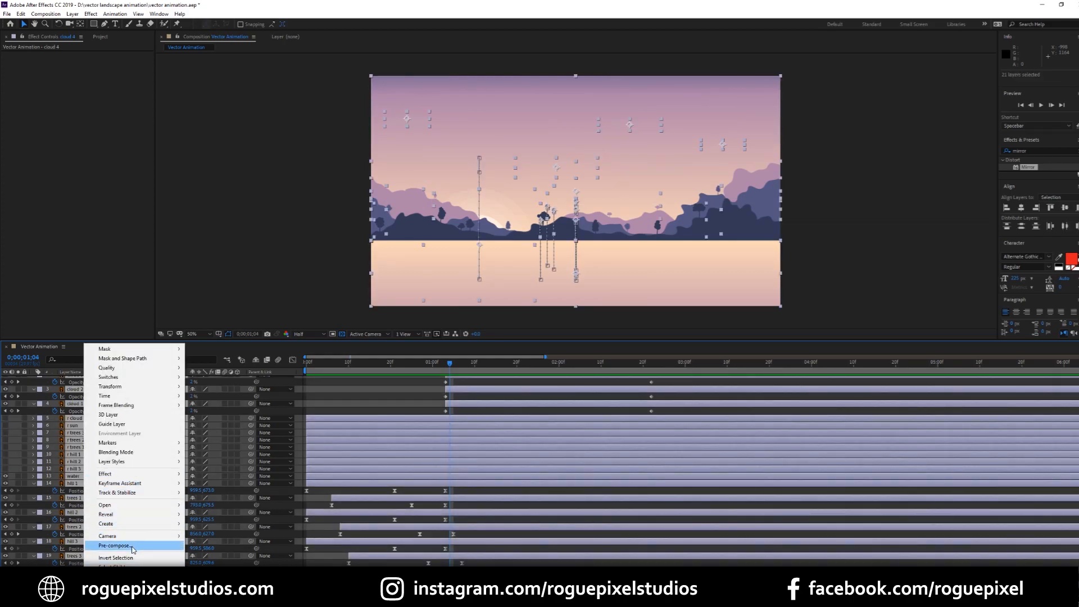
left_click(116, 546)
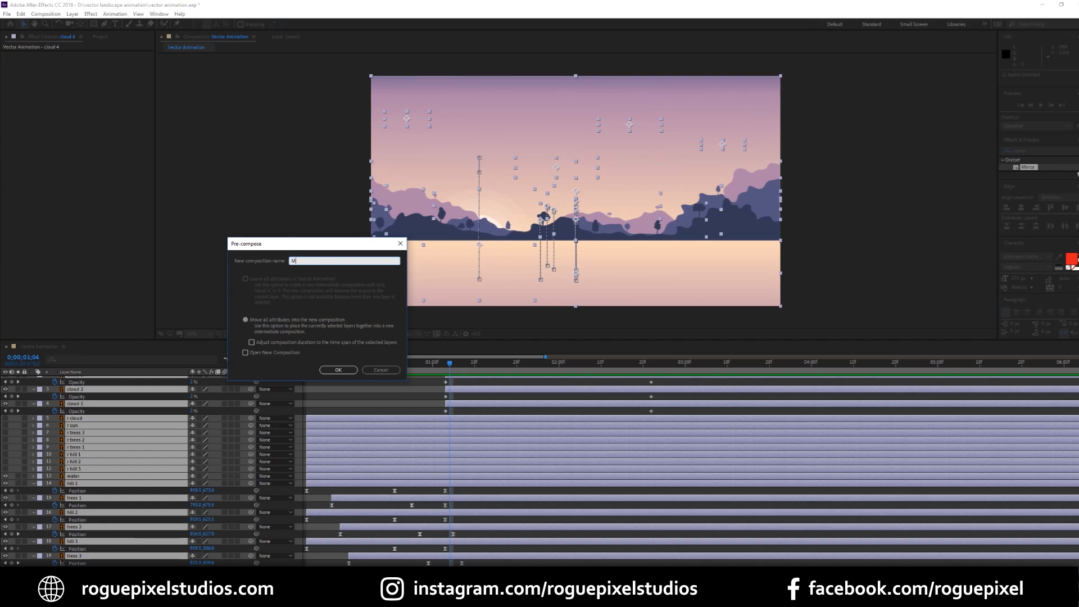
left_click(337, 370)
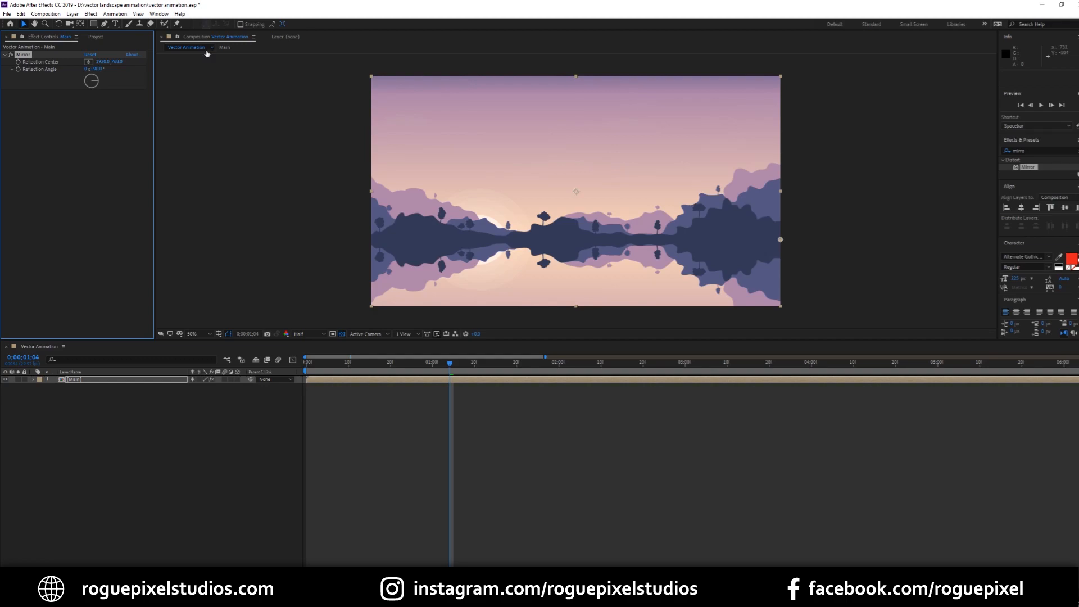
mouse_move(134, 204)
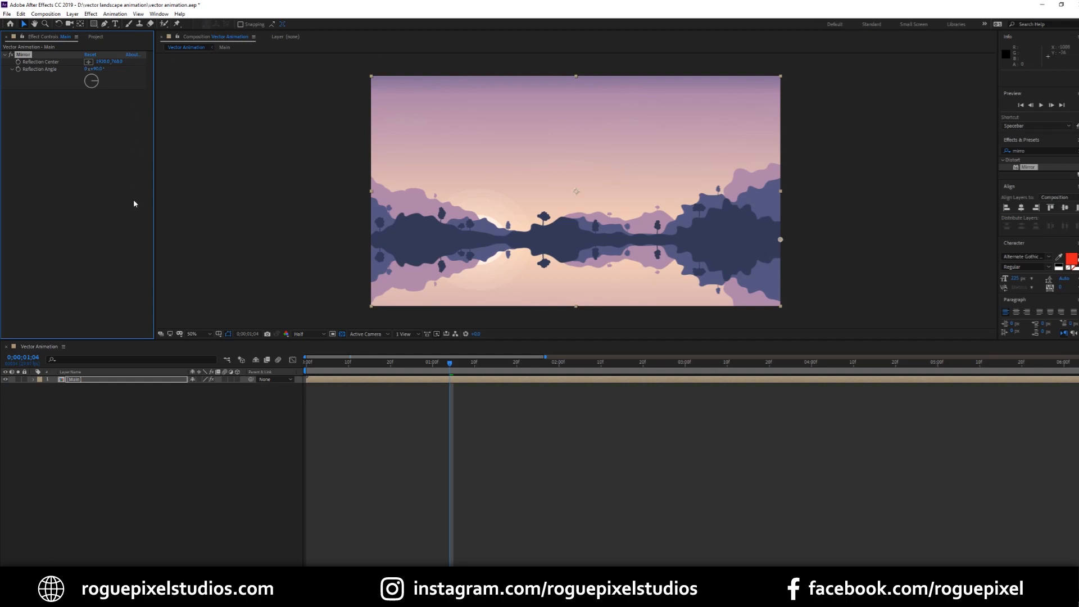
mouse_move(132, 317)
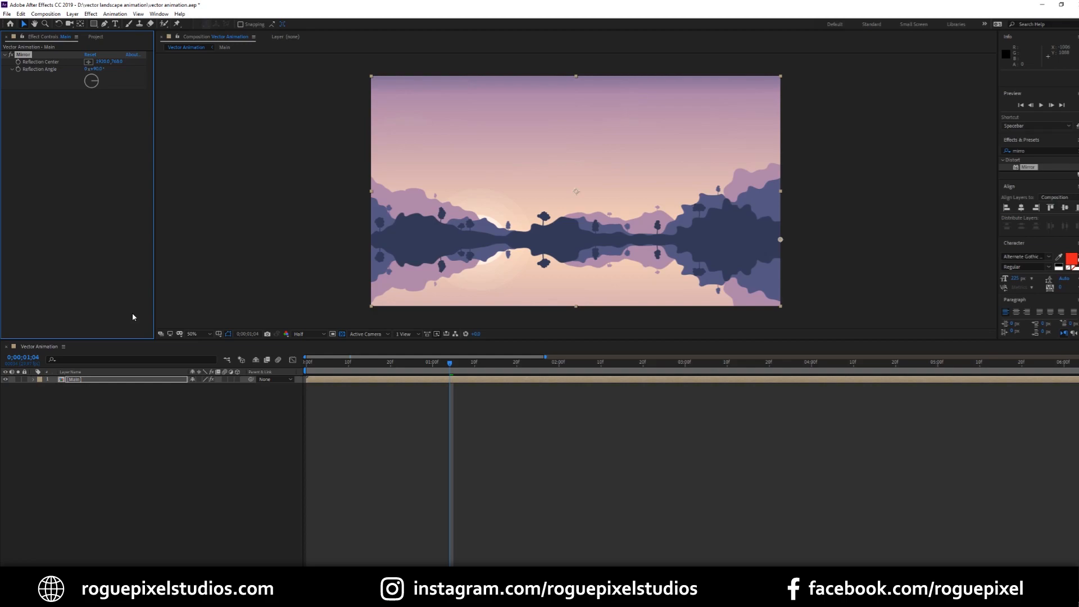
mouse_move(91, 351)
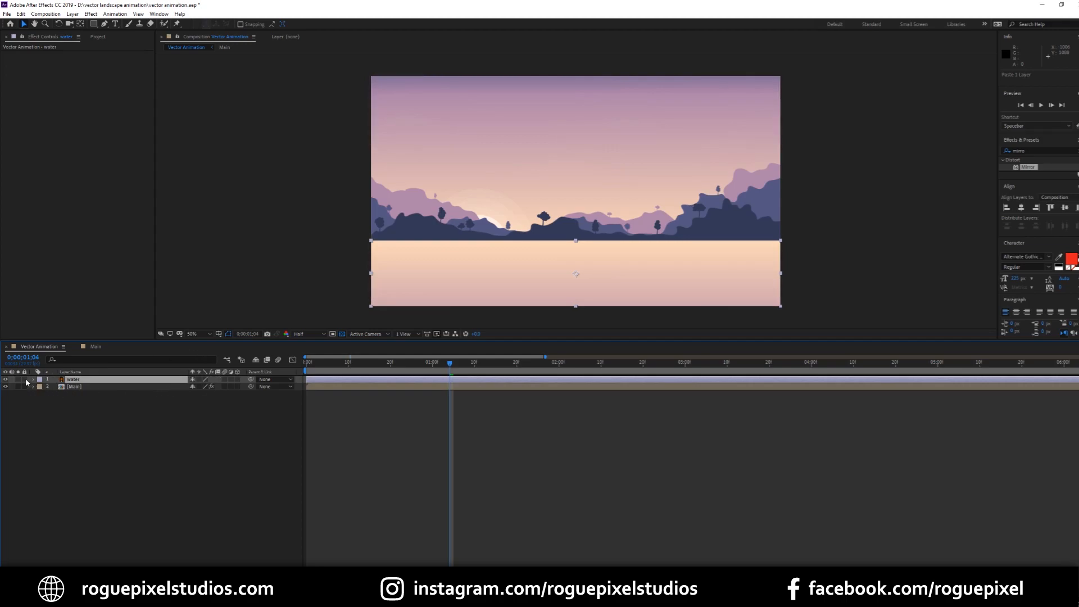
Lower the water layer's Opacity over Main and return to the start of the animation.
left_click(31, 378)
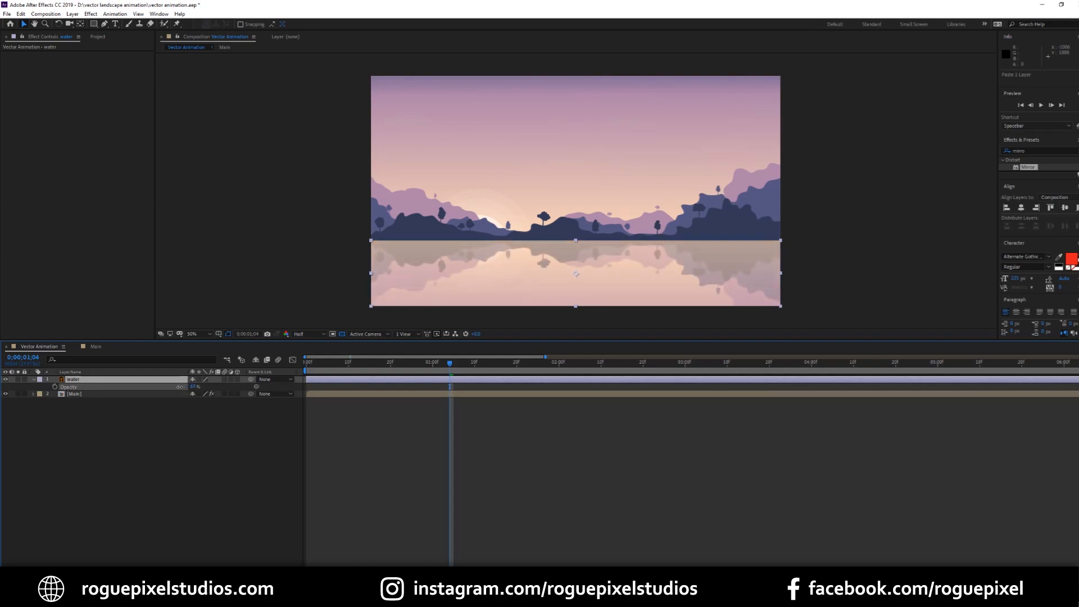
left_click(305, 361)
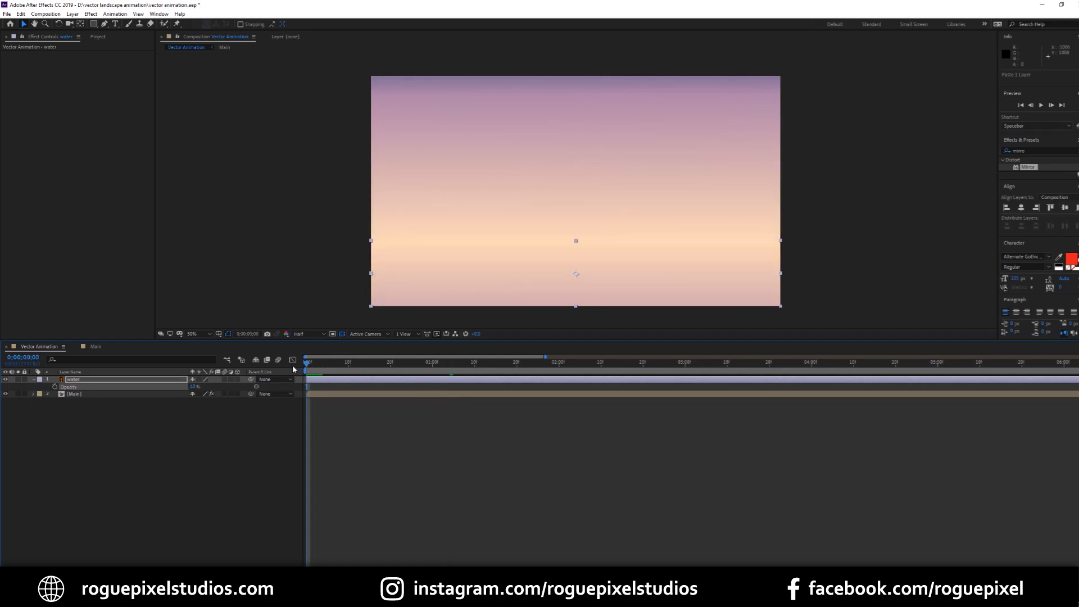